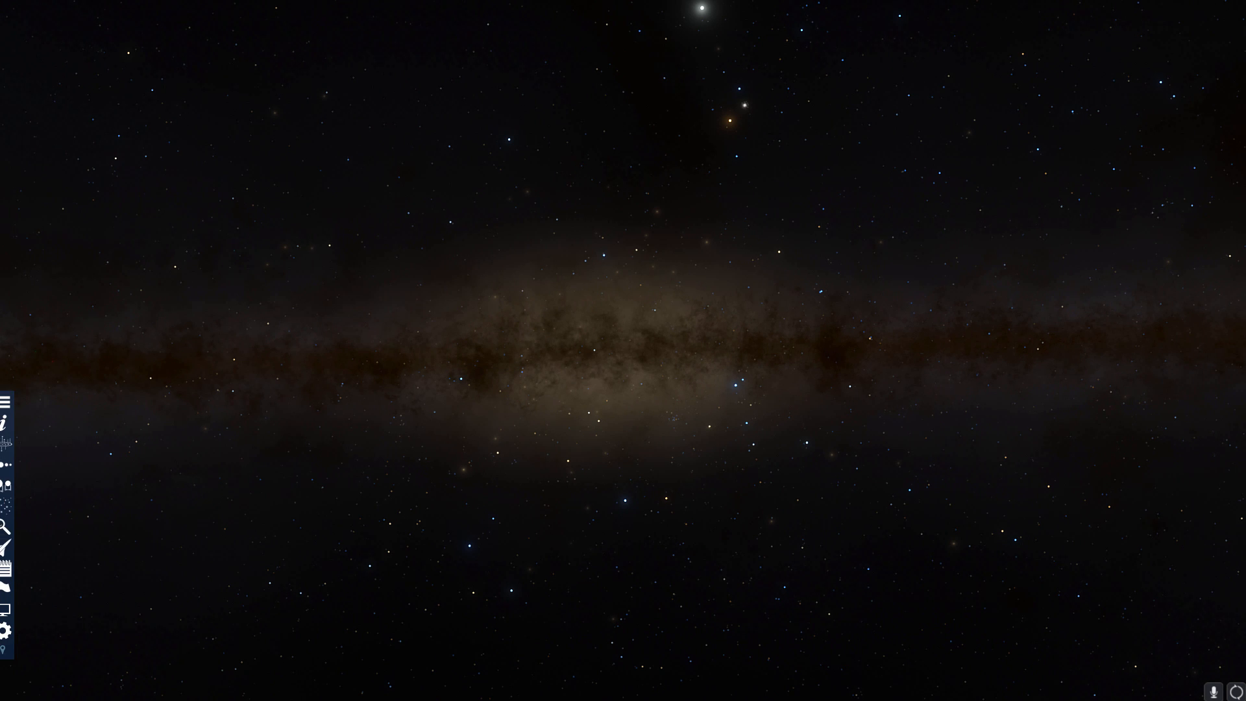
Step: Find the black hole Sgr A* by name and select it from the search results
left_click(5, 526)
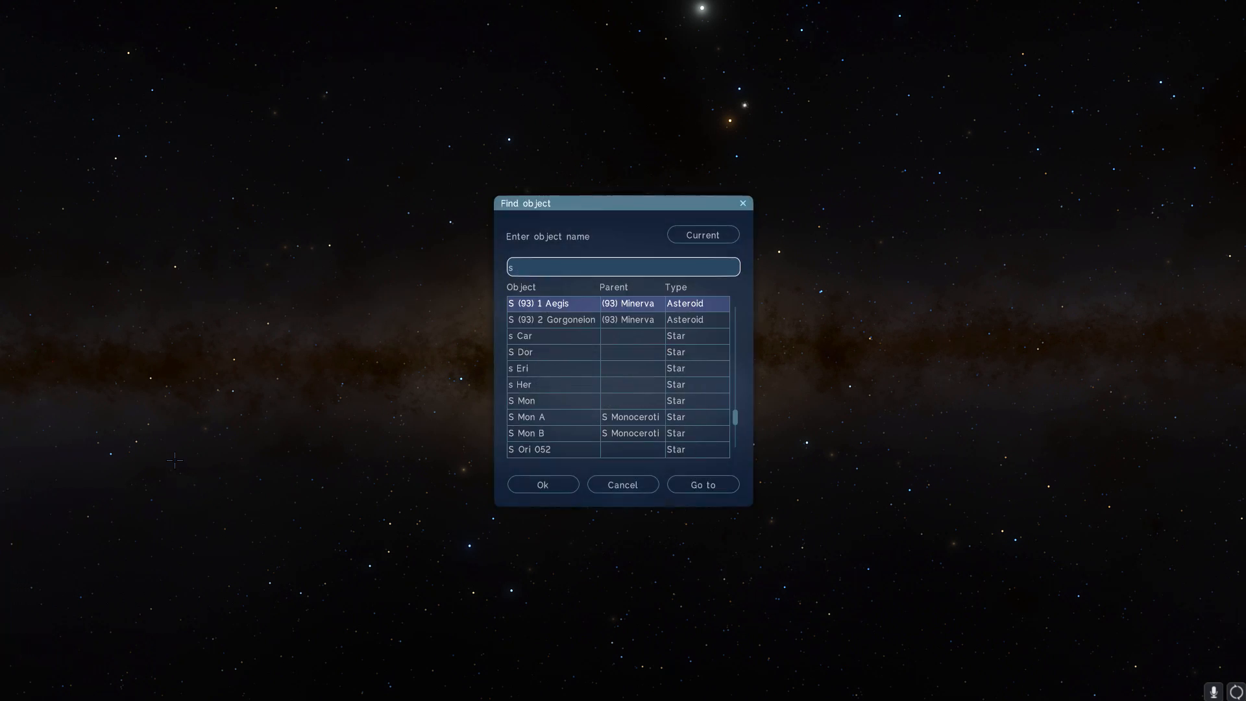
type("Sgr A*")
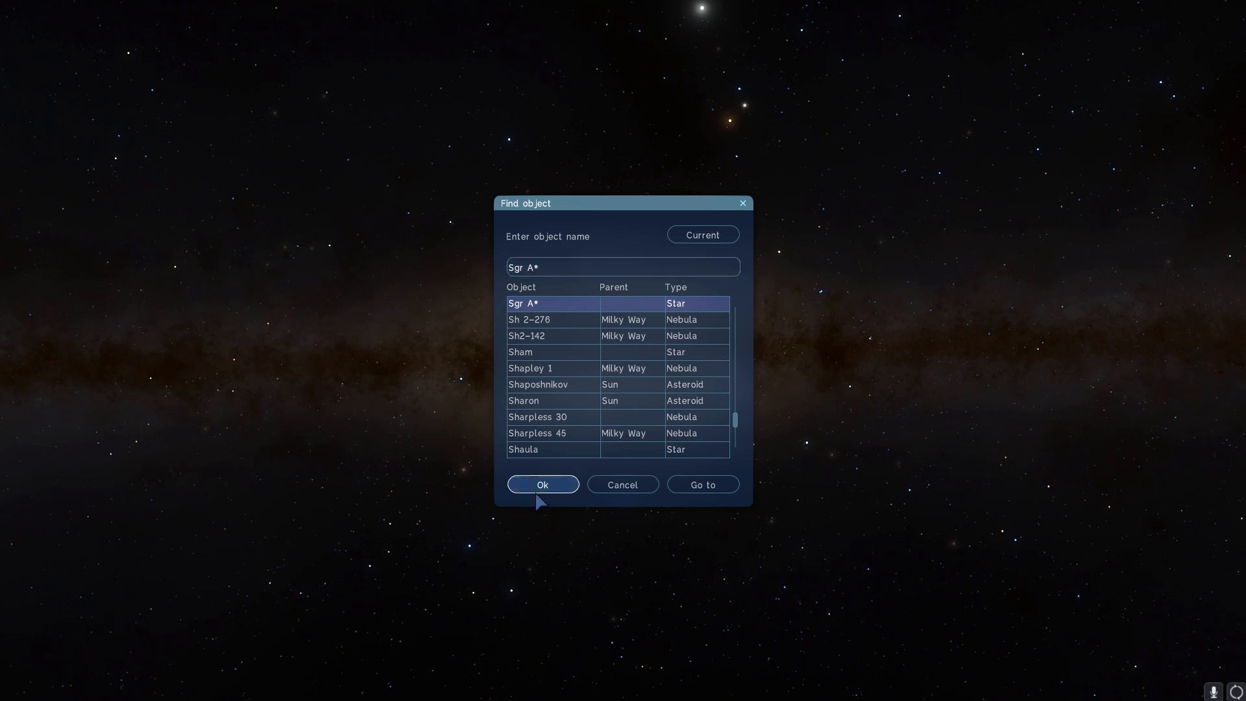
left_click(542, 485)
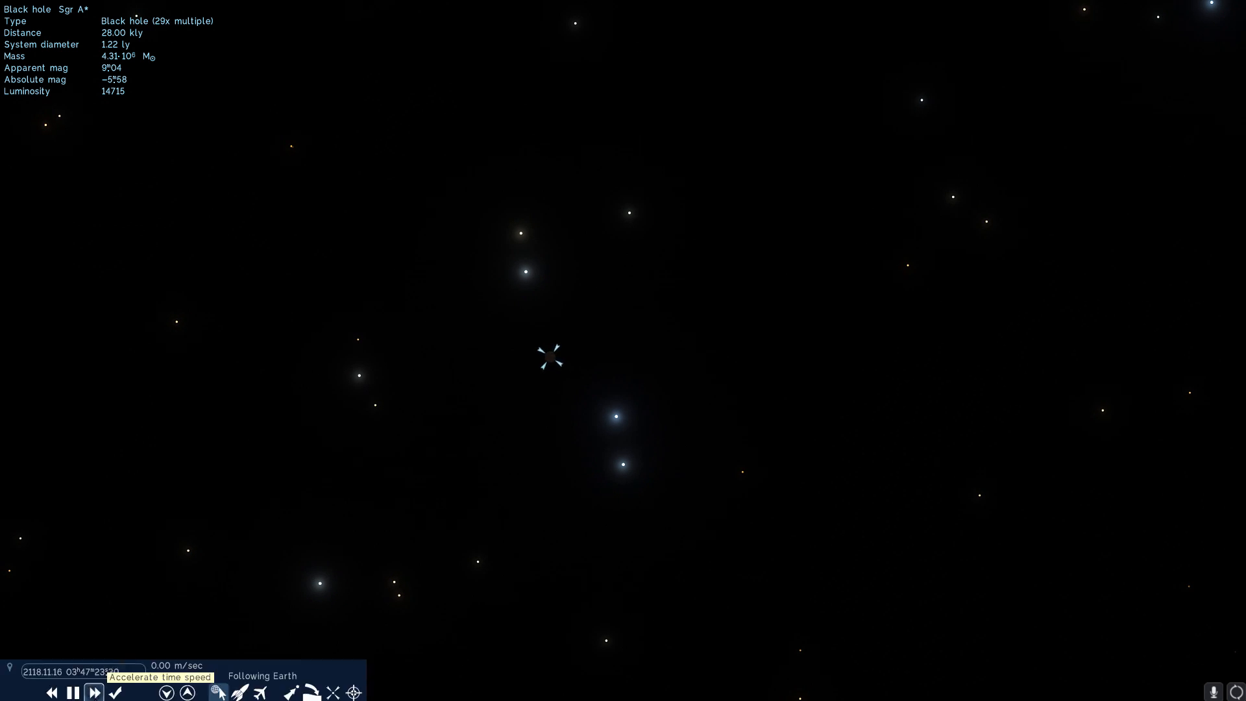
left_click(91, 694)
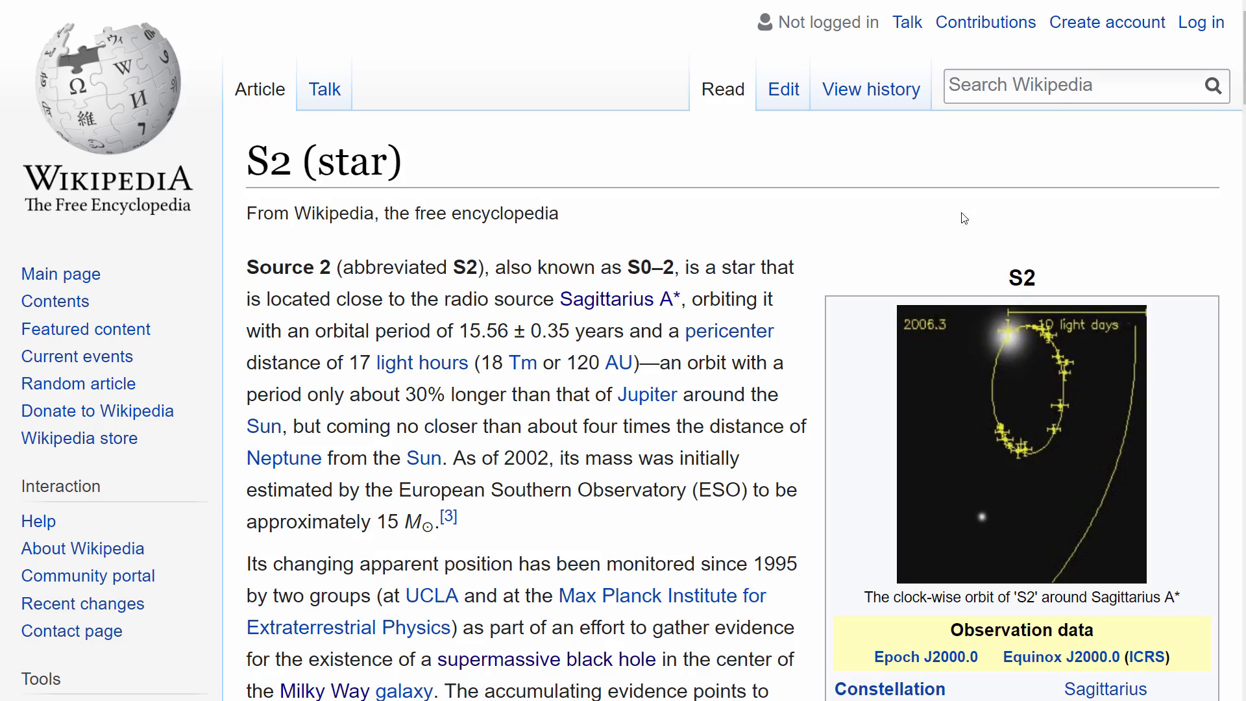
mouse_move(939, 200)
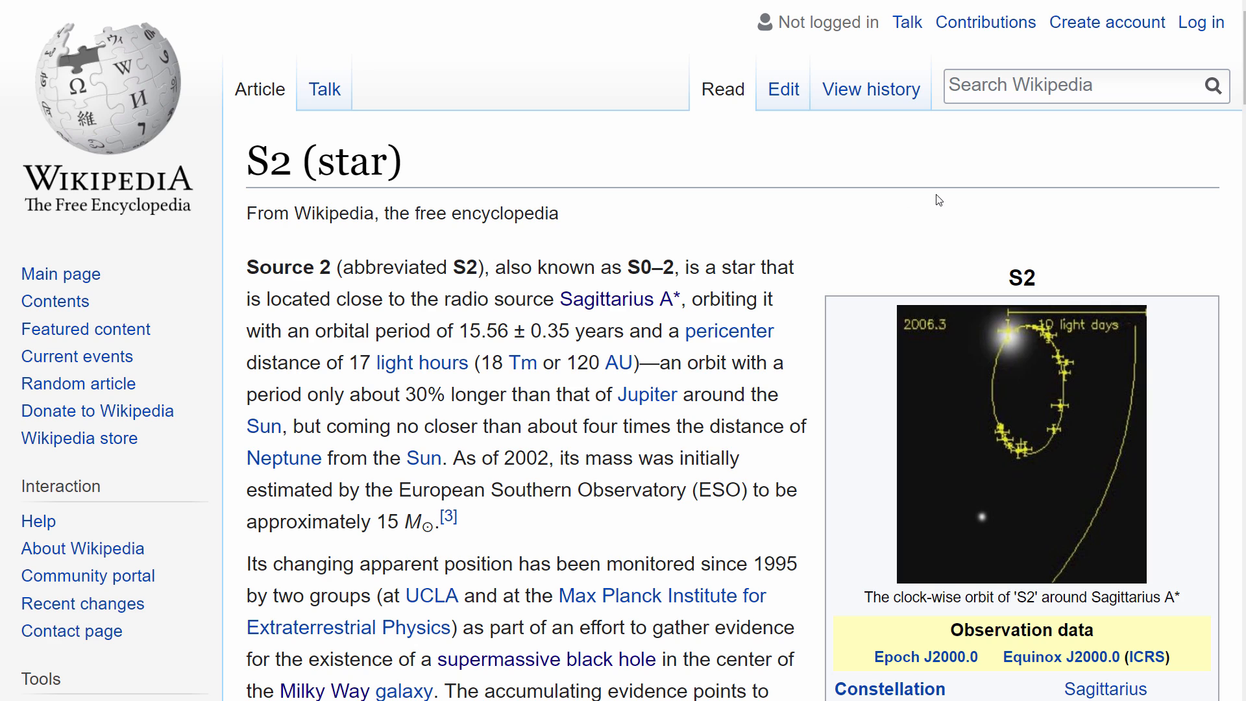
mouse_move(948, 211)
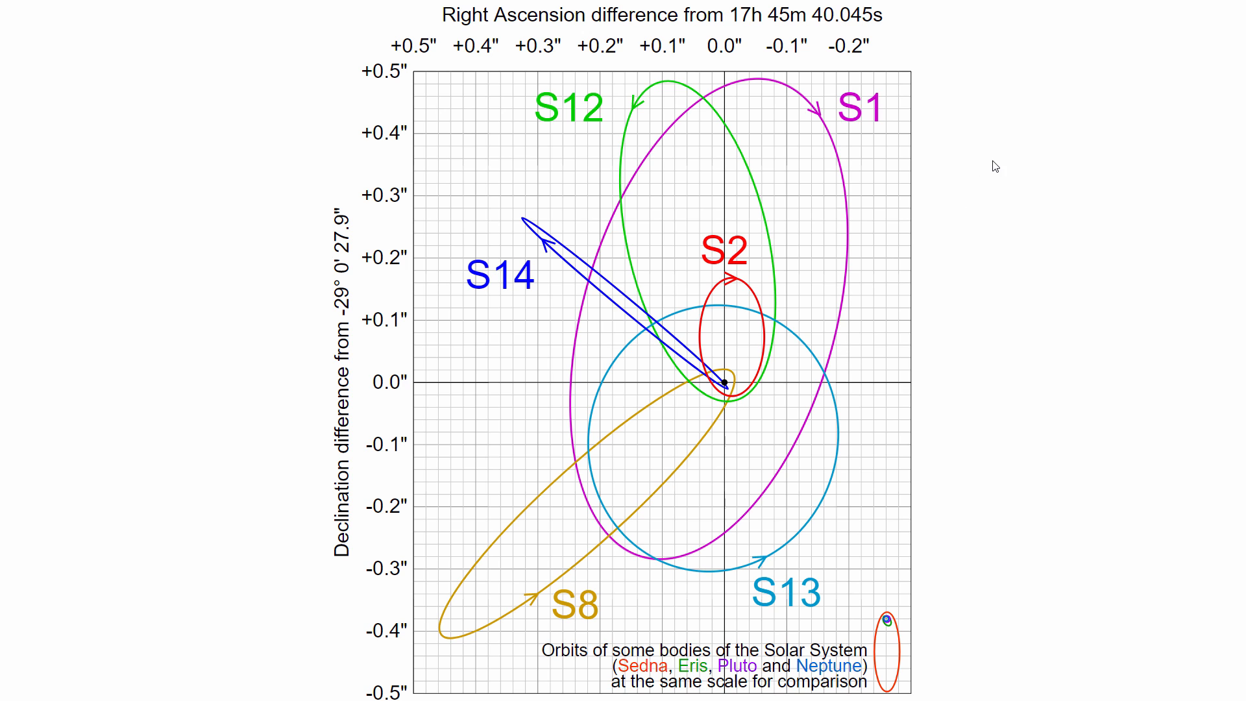
mouse_move(948, 208)
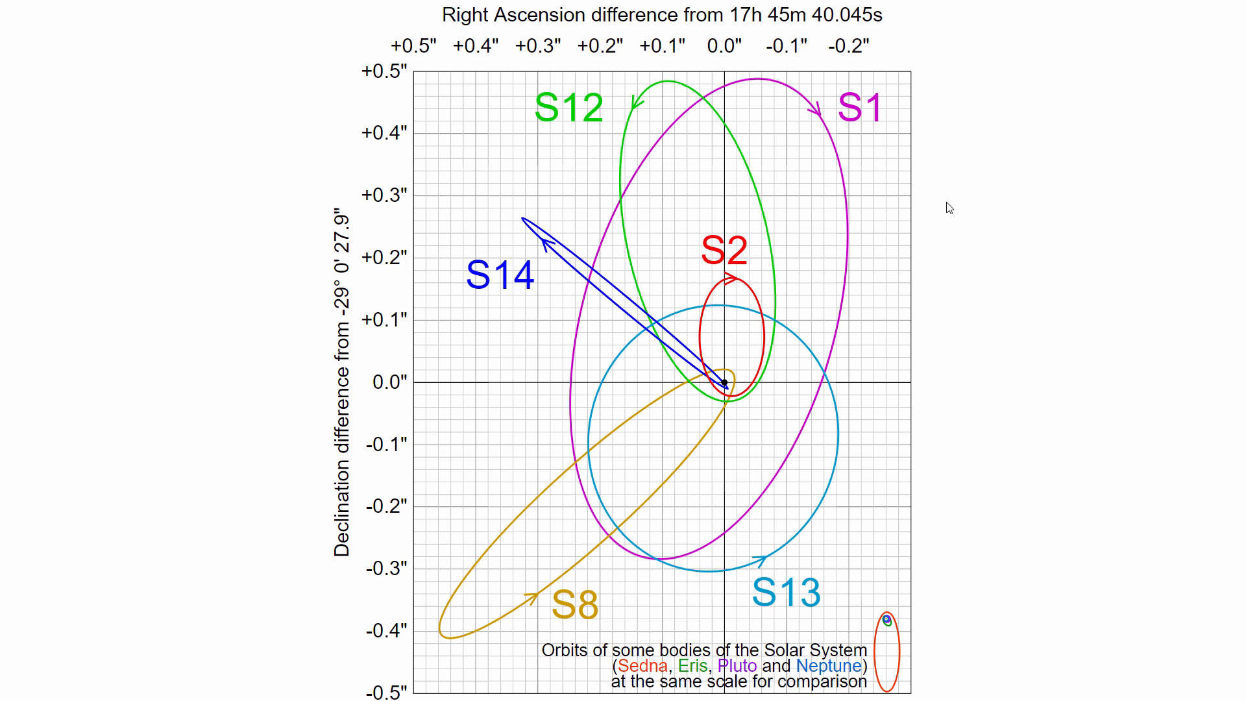
mouse_move(953, 169)
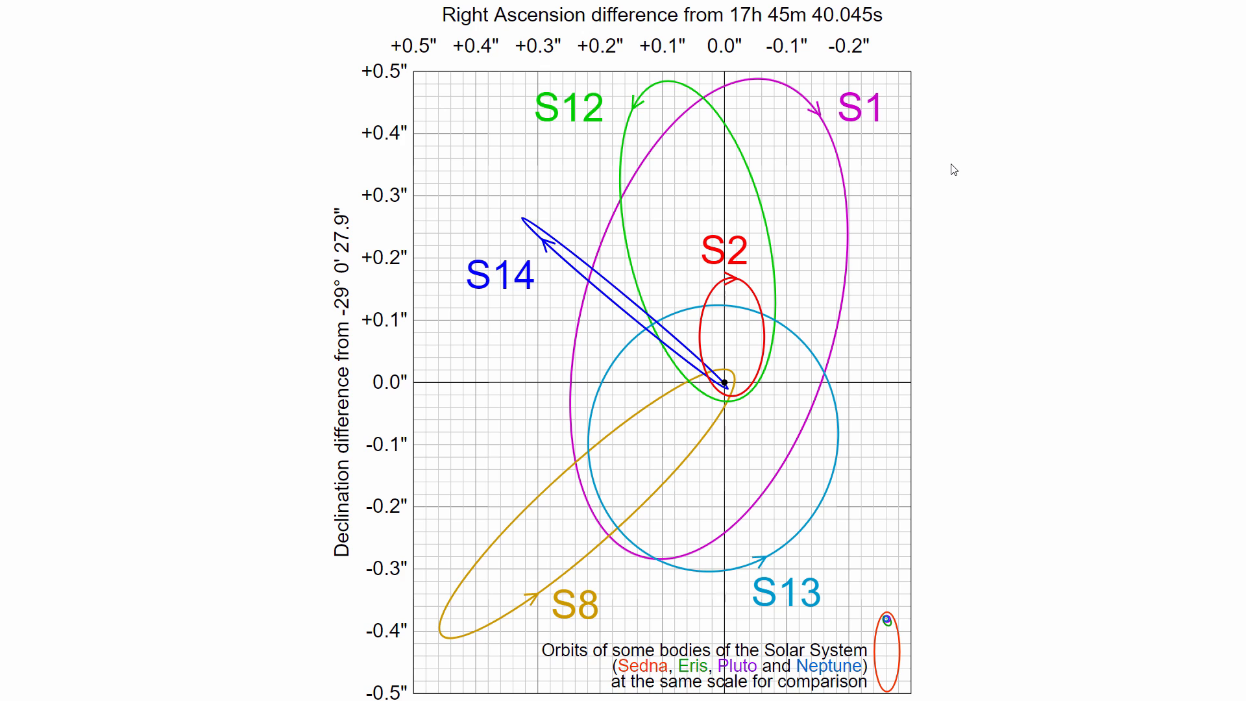
mouse_move(241, 191)
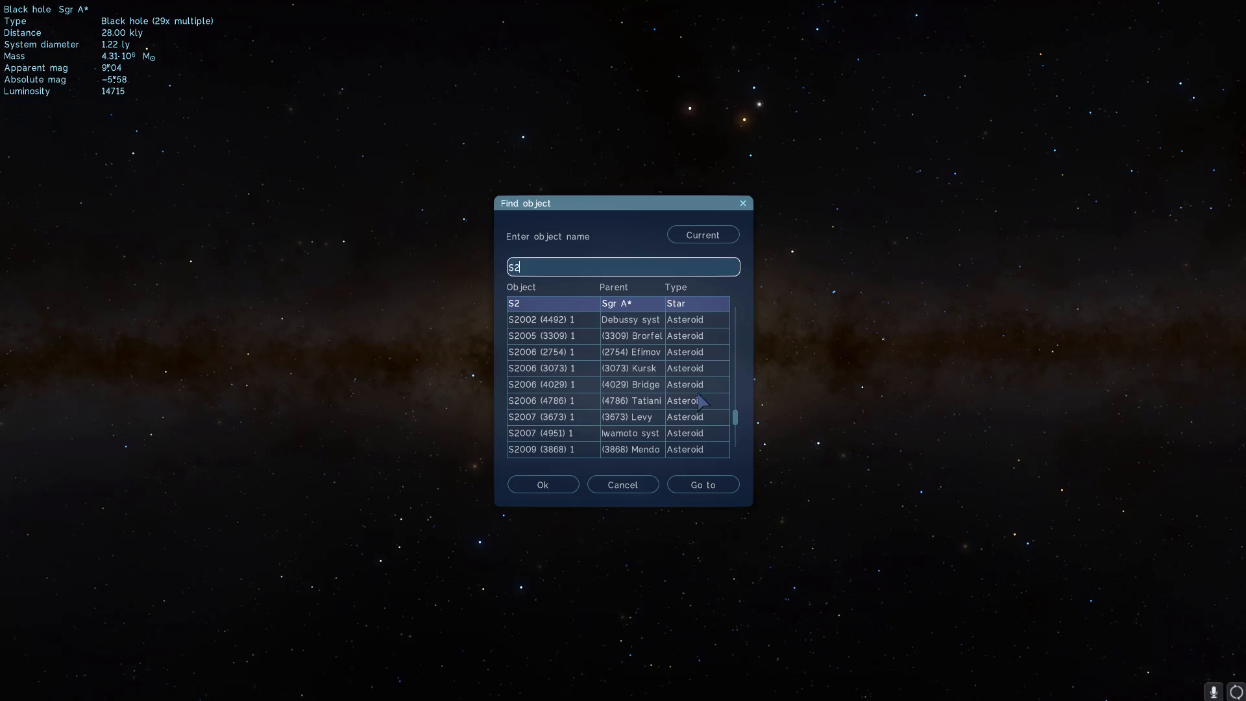
Step: Fly to the star S2 whose parent is Sgr A* from the Find object results
left_click(703, 485)
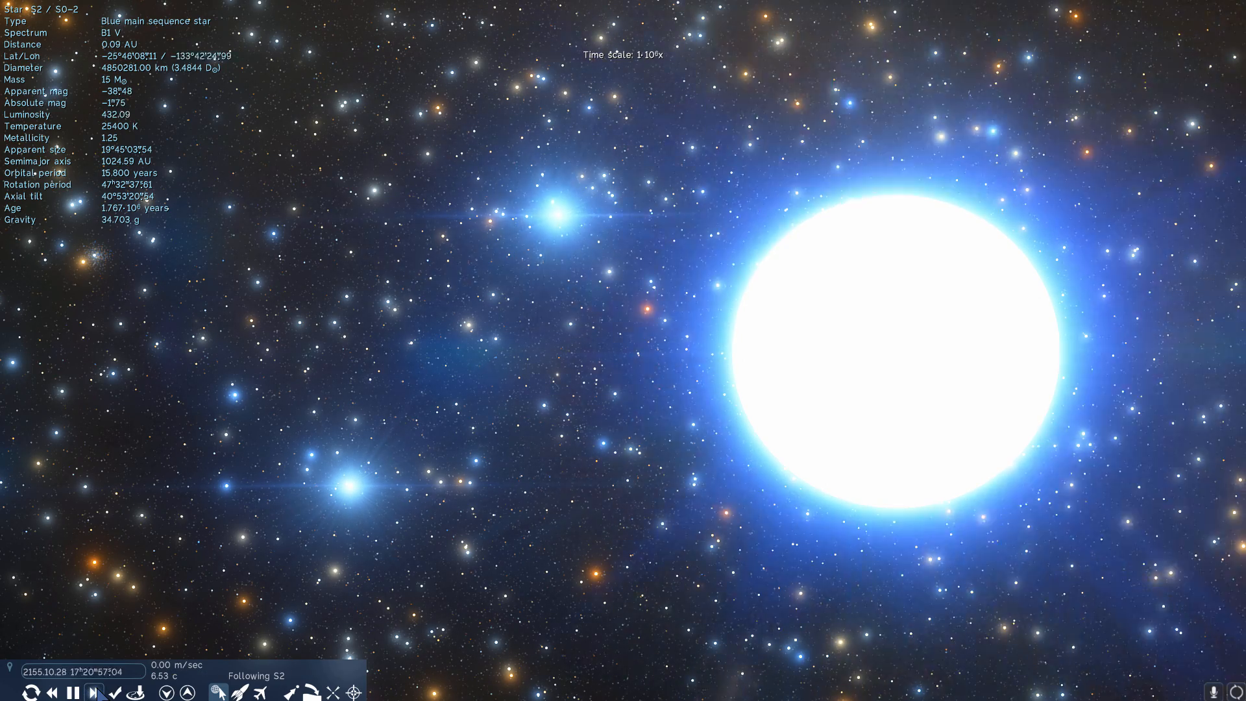
Step: Return time to normal speed and rotate the camera around S2 to view its neighbours
left_click(94, 691)
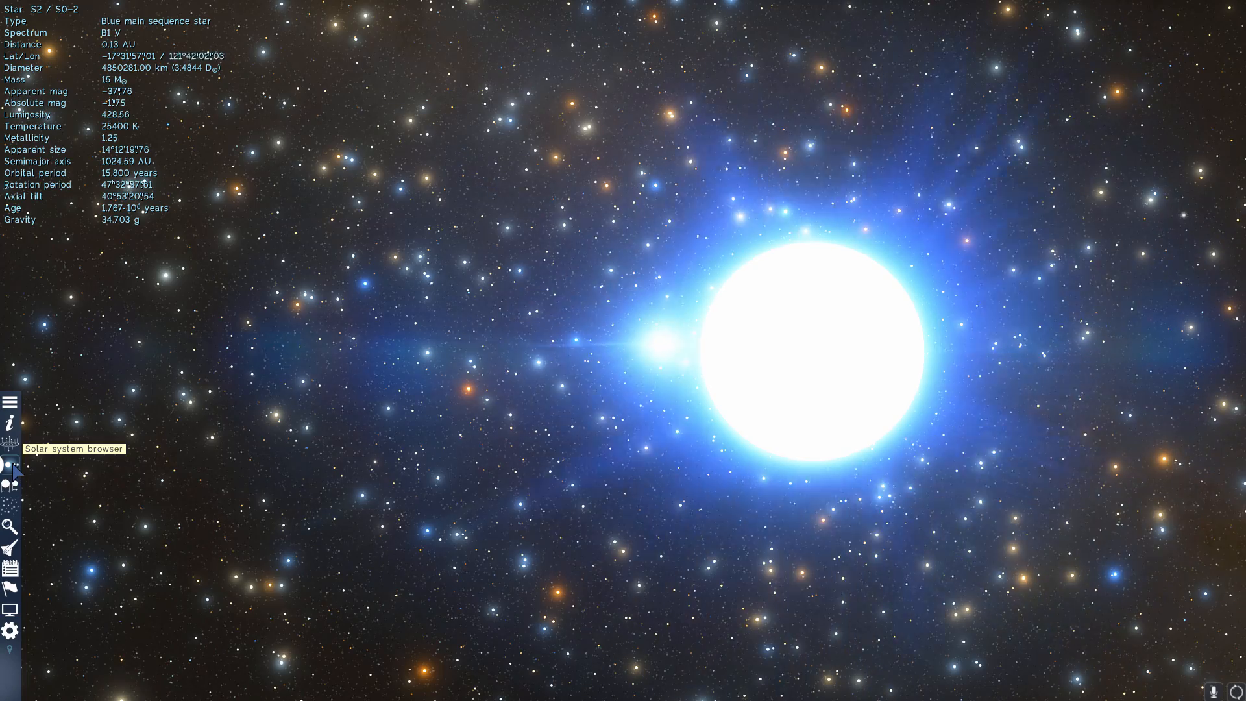
left_click(9, 464)
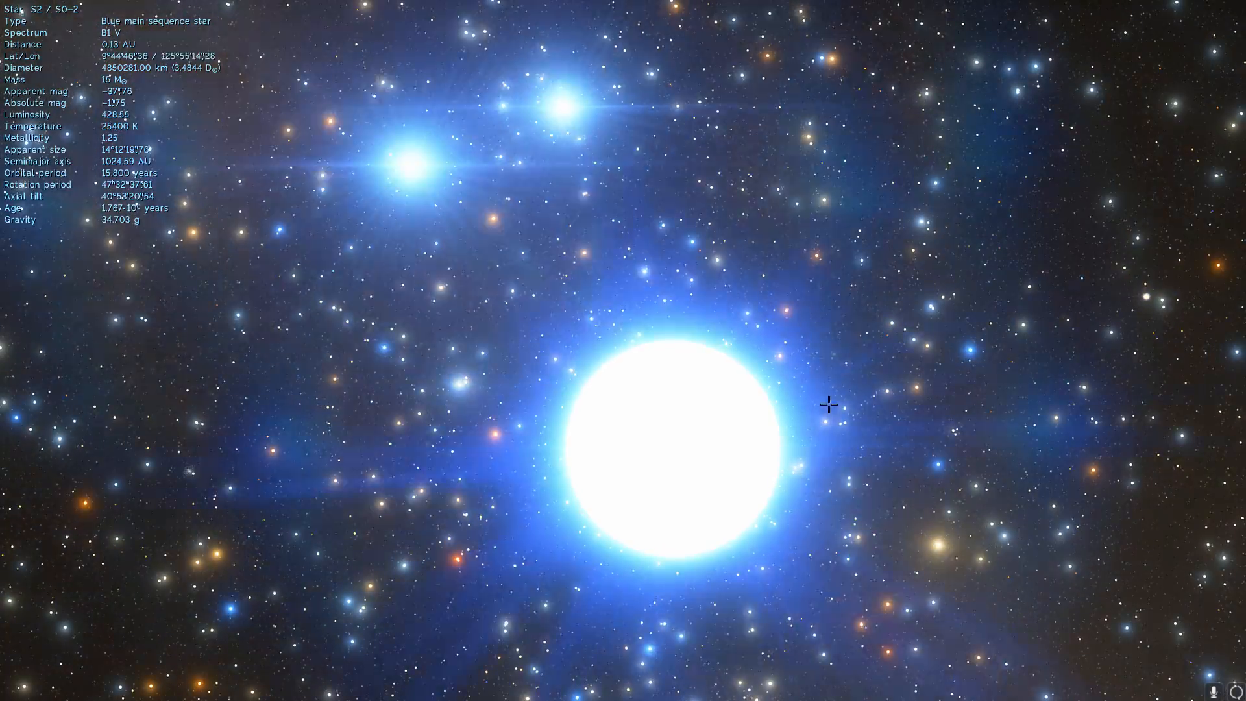
left_click_drag(829, 404, 310, 376)
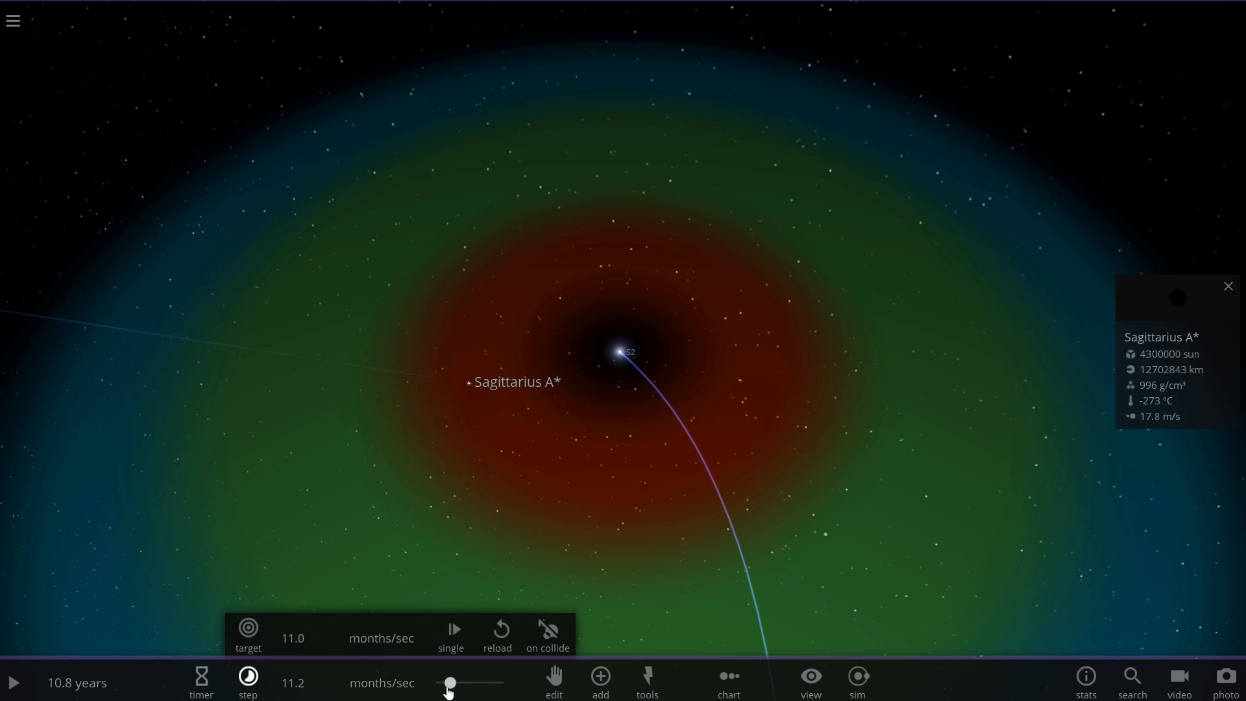
Step: Lower the time step to 19.5 days/sec and rotate the view around Sagittarius A*
left_click_drag(450, 682, 471, 683)
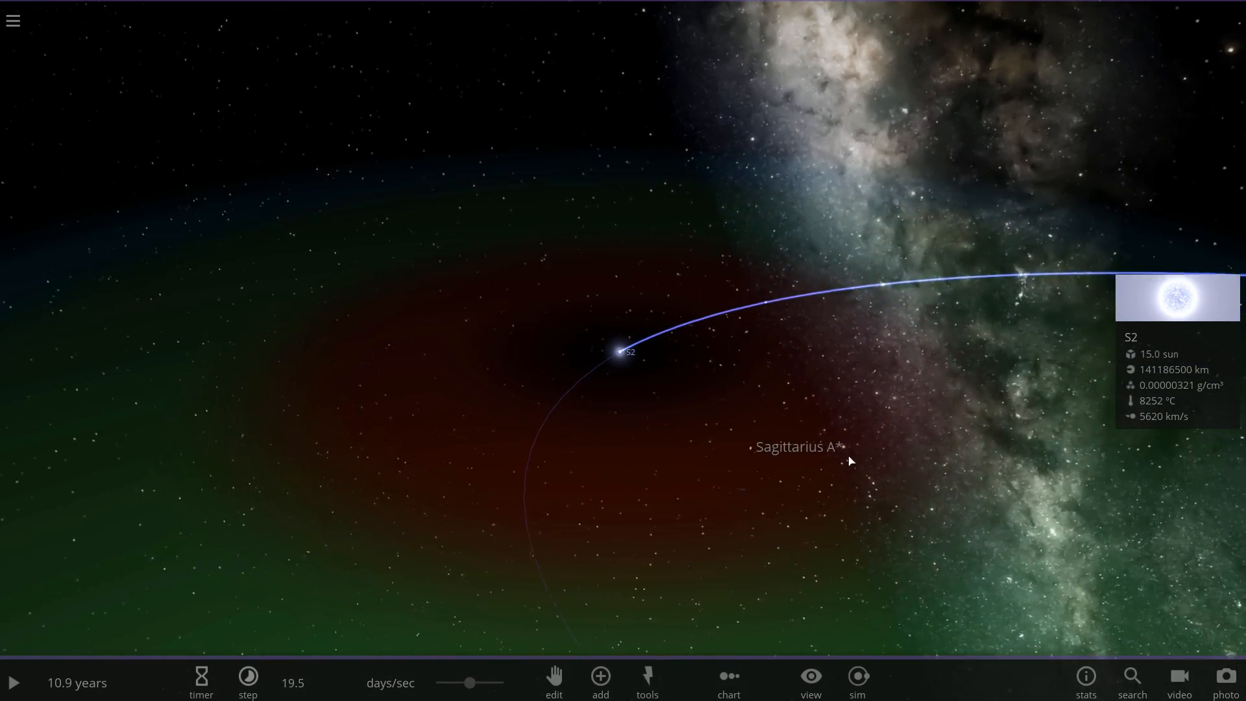
left_click_drag(851, 461, 433, 517)
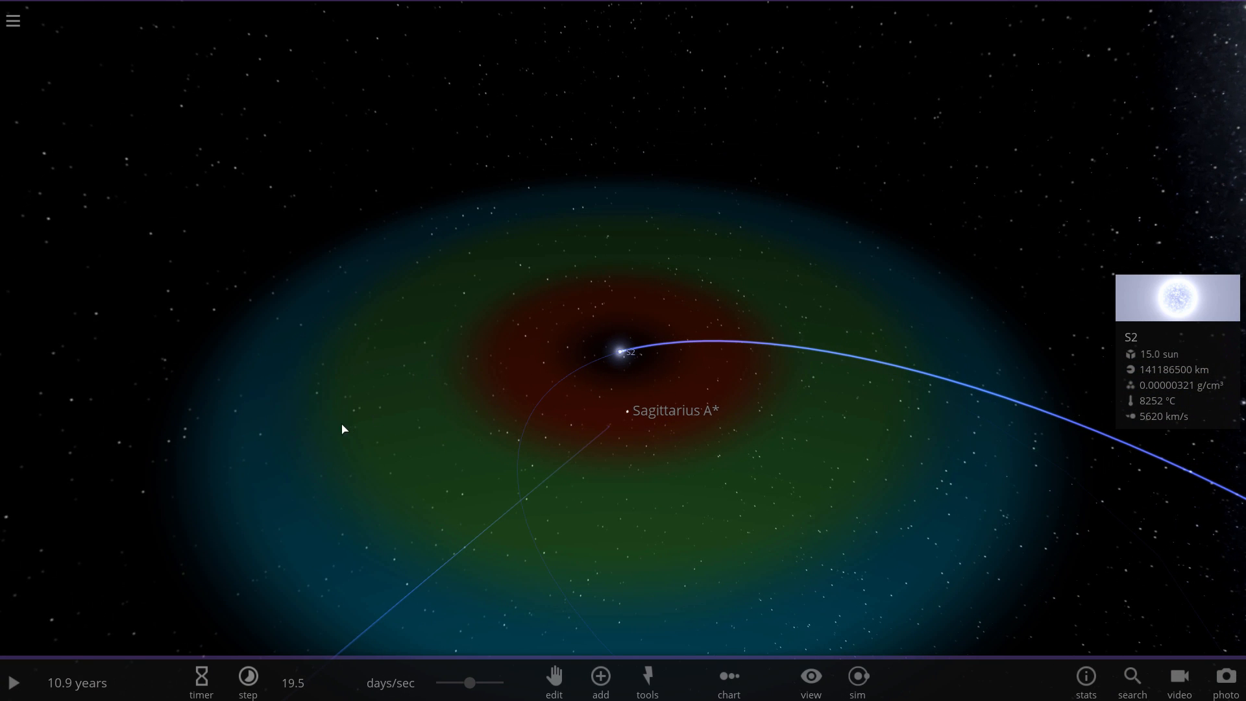
mouse_move(398, 417)
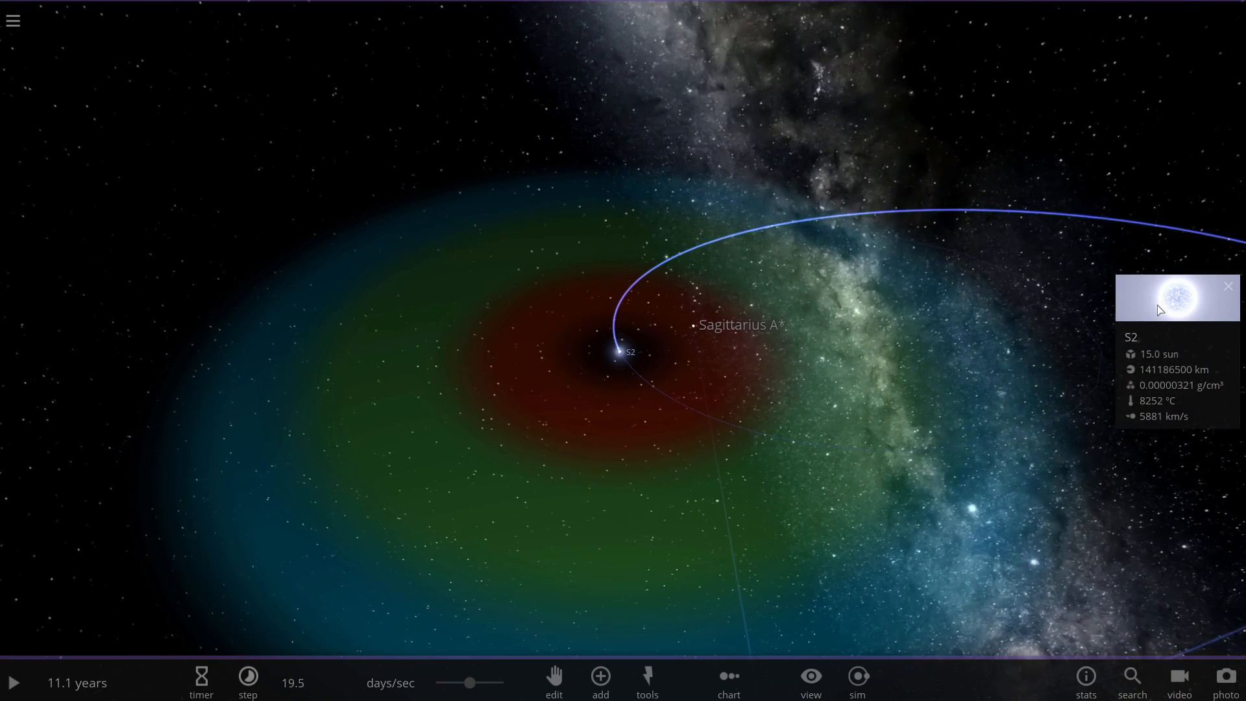
Step: View S2's Motion values, resume the simulation and close its properties panel
left_click(1178, 298)
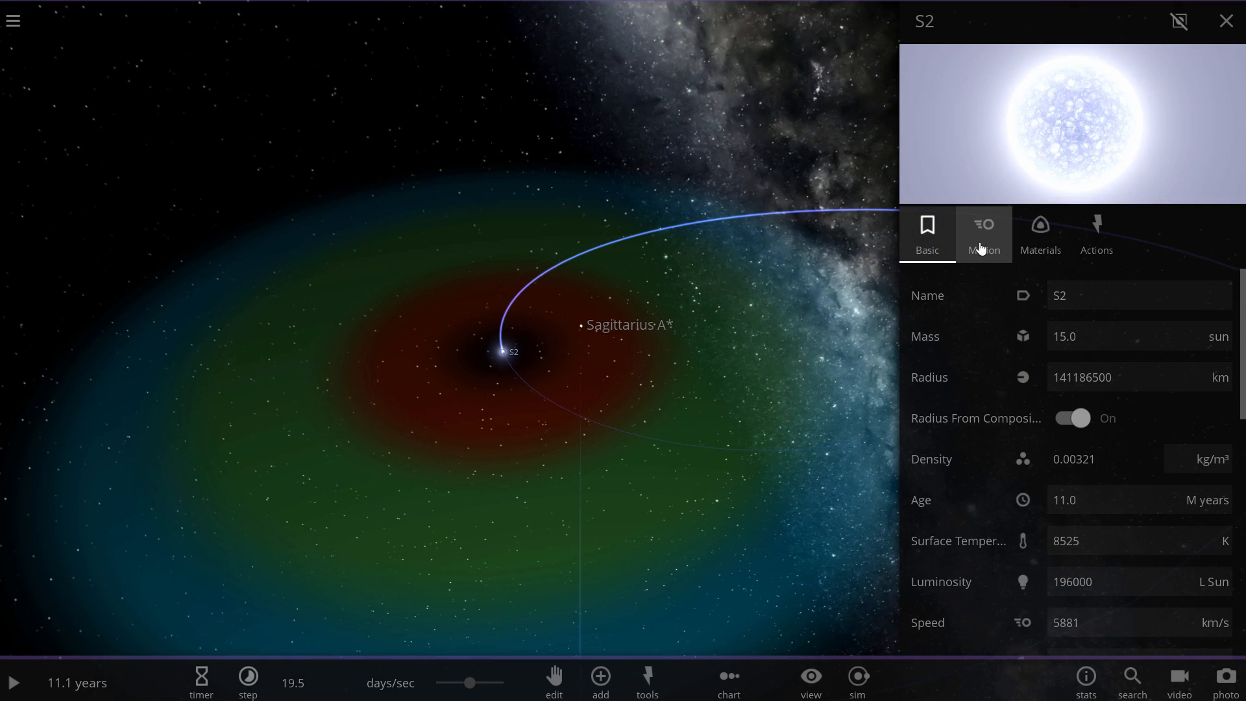
left_click(984, 233)
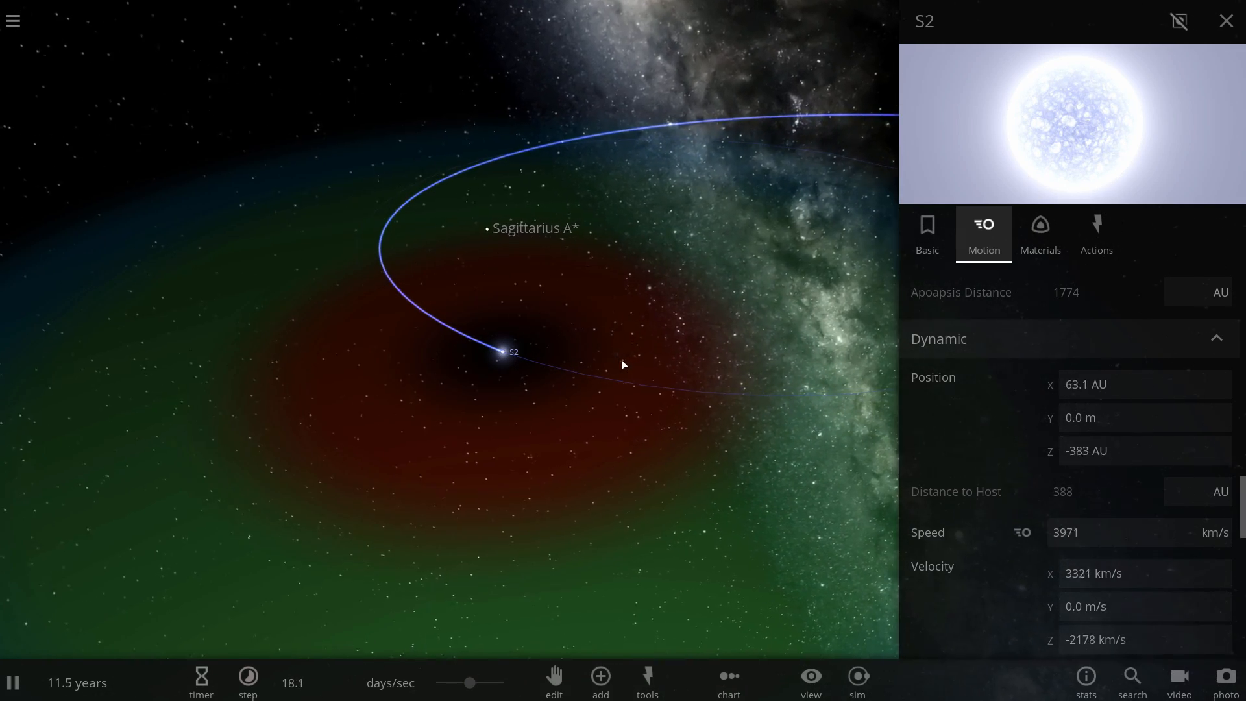
left_click(1226, 20)
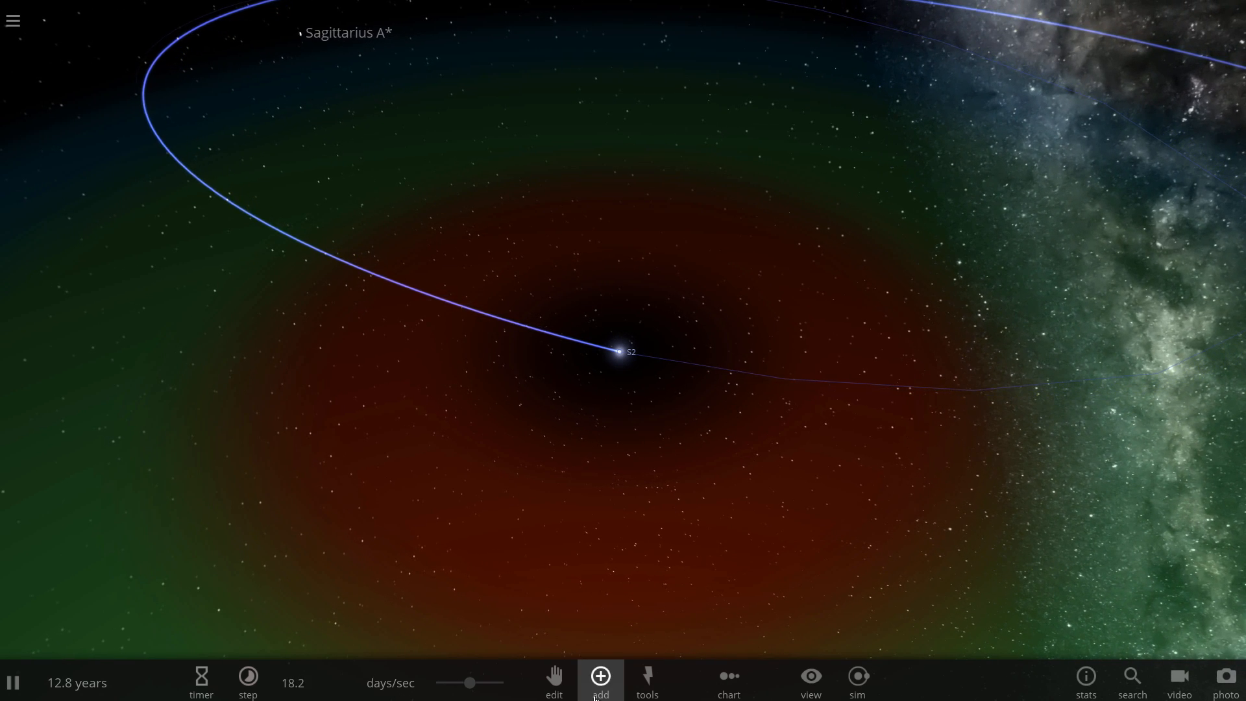
Step: Pause the simulation, pick Mars from the Add planets catalogue and try orbiting it around S2
left_click(600, 676)
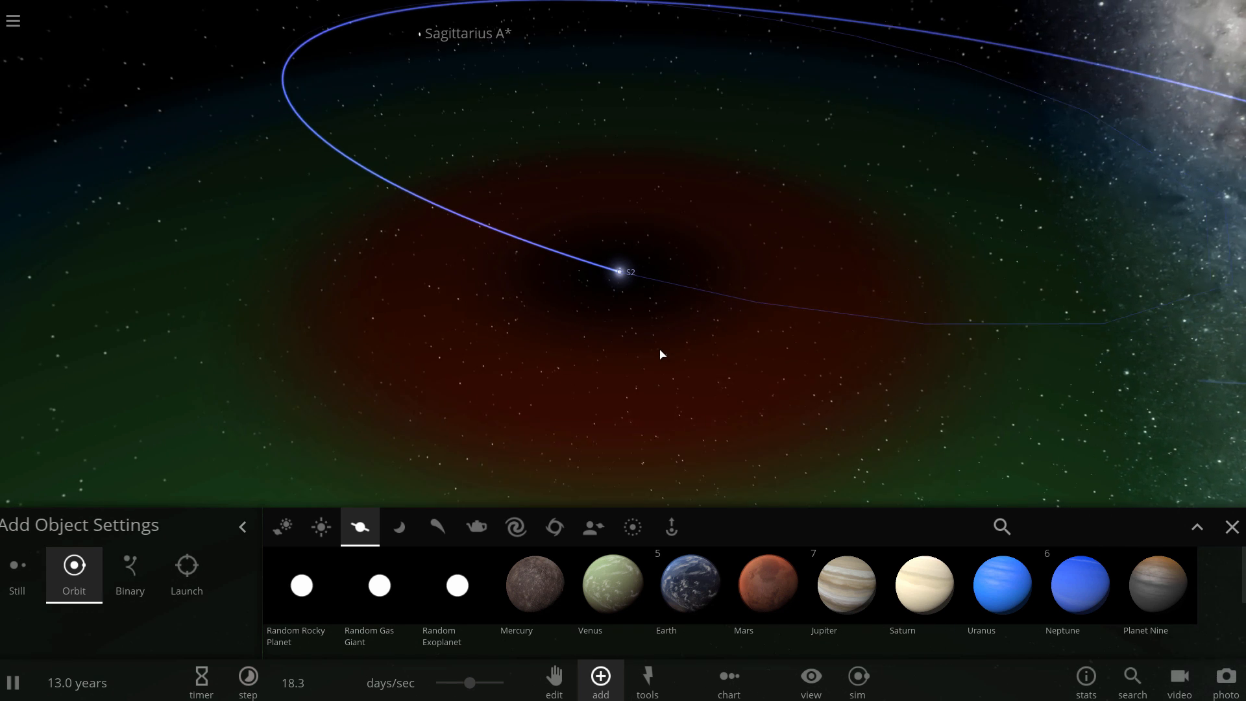
left_click(19, 682)
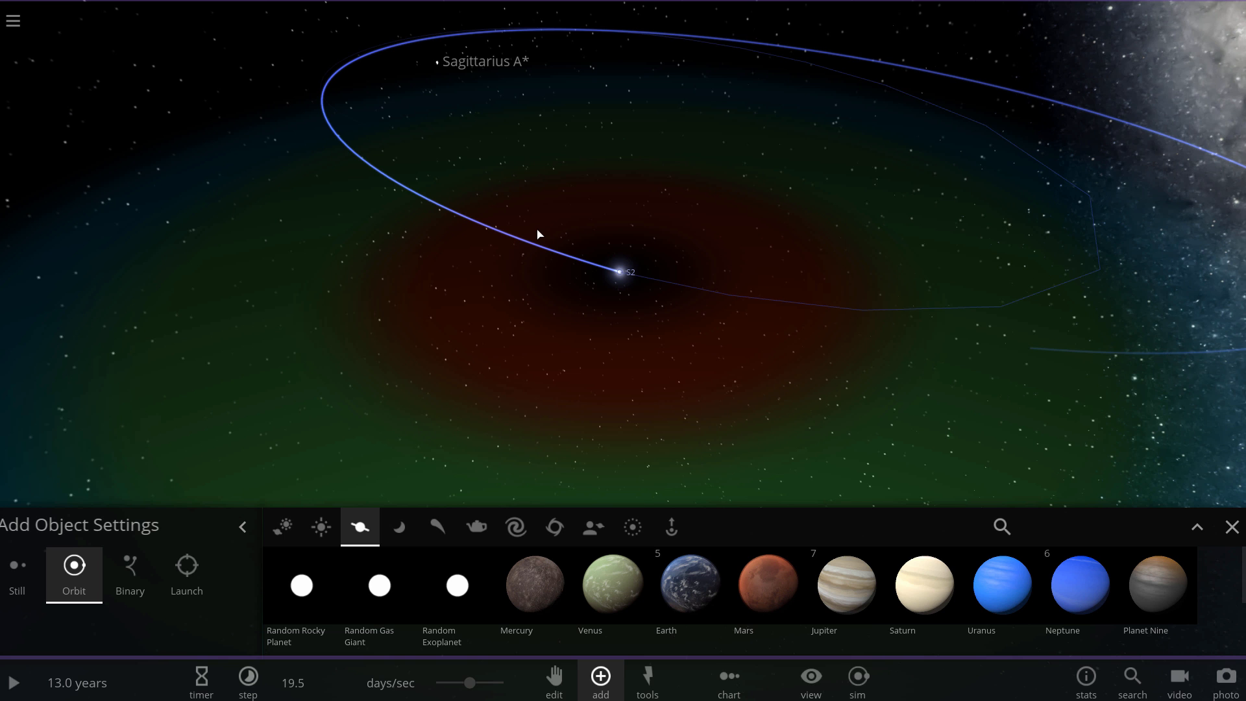
left_click(769, 583)
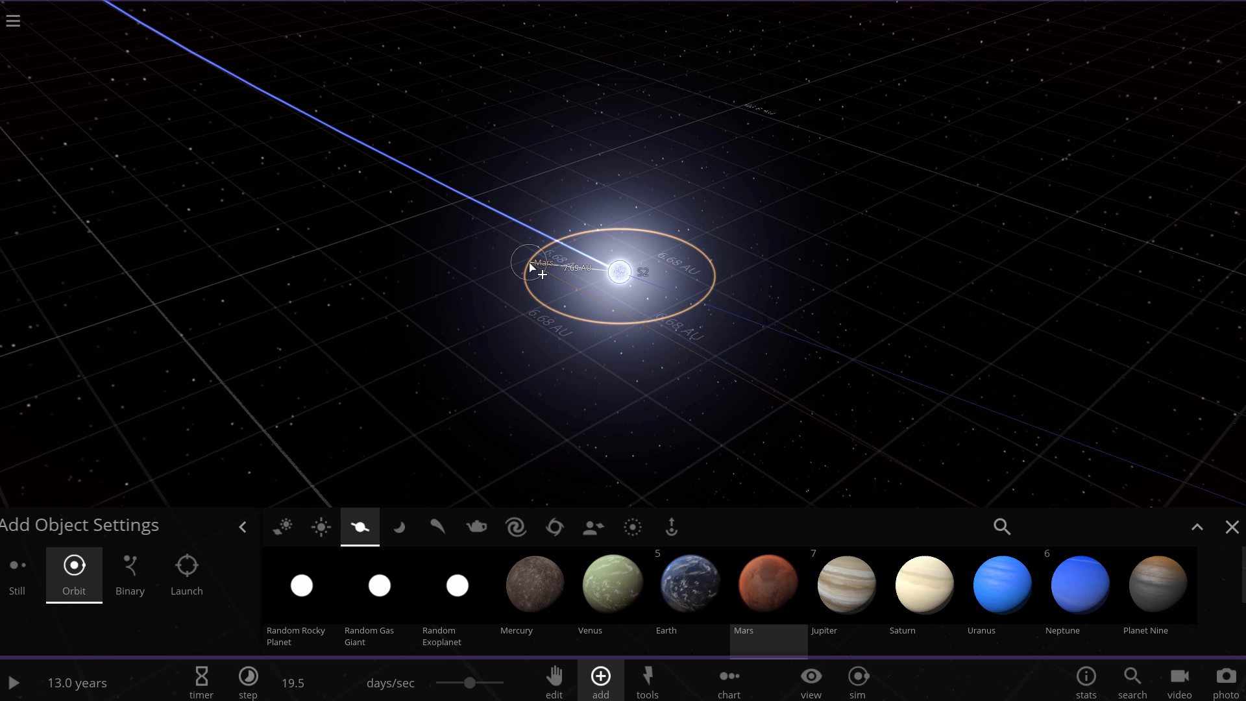
left_click_drag(540, 270, 496, 262)
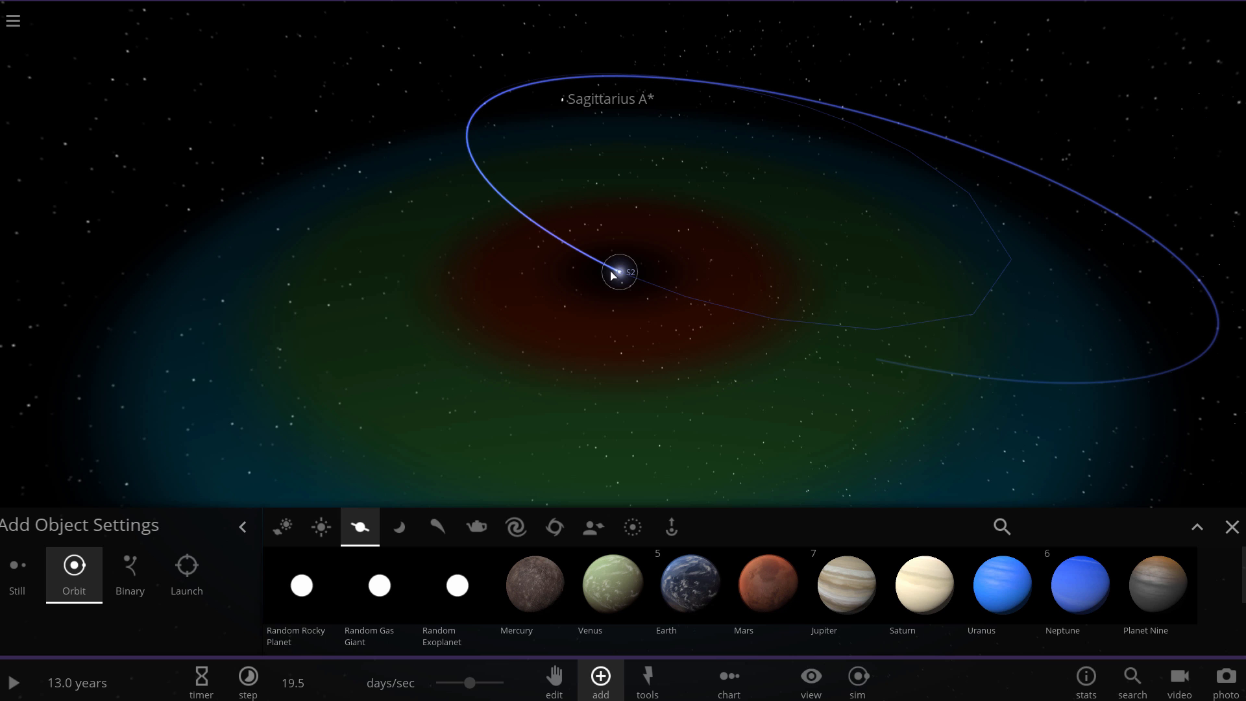
Step: Select S2 to show its summary card: 15 solar masses, 8252 °C, 1823 km/s
left_click(616, 274)
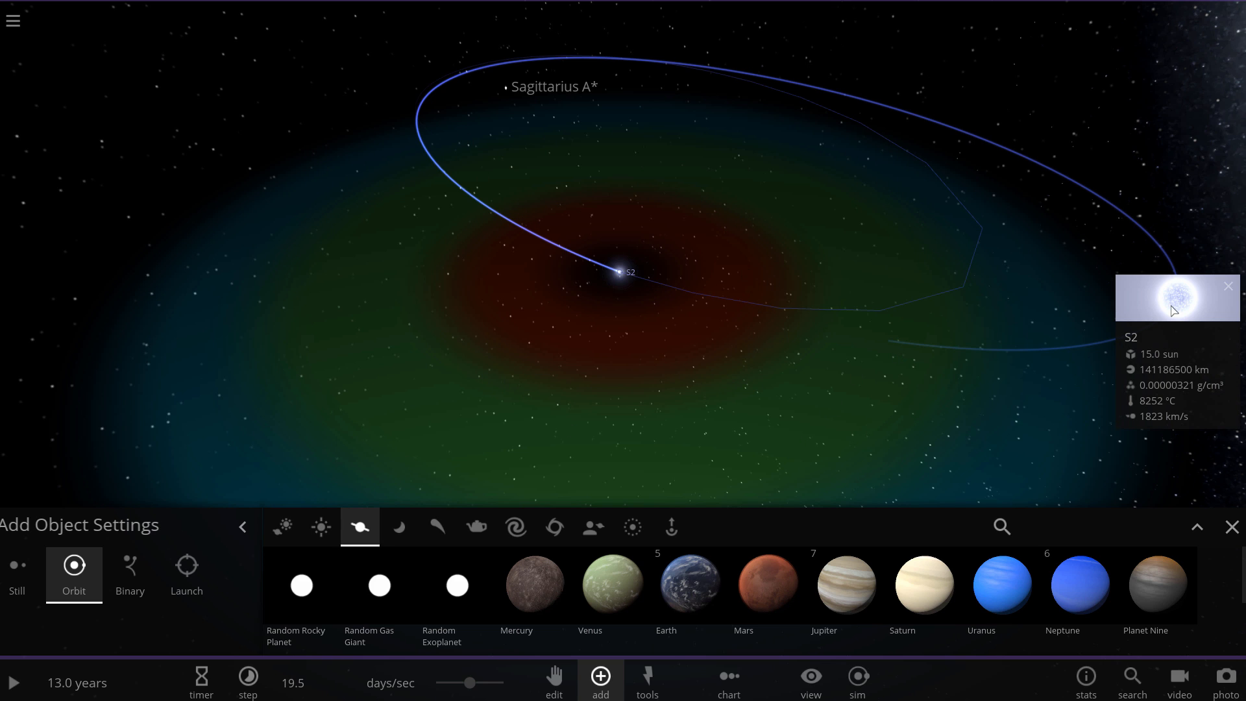
Step: Check S2's orbital details, then place Planet Nine in a roughly 2 AU orbit around S2
left_click(1176, 298)
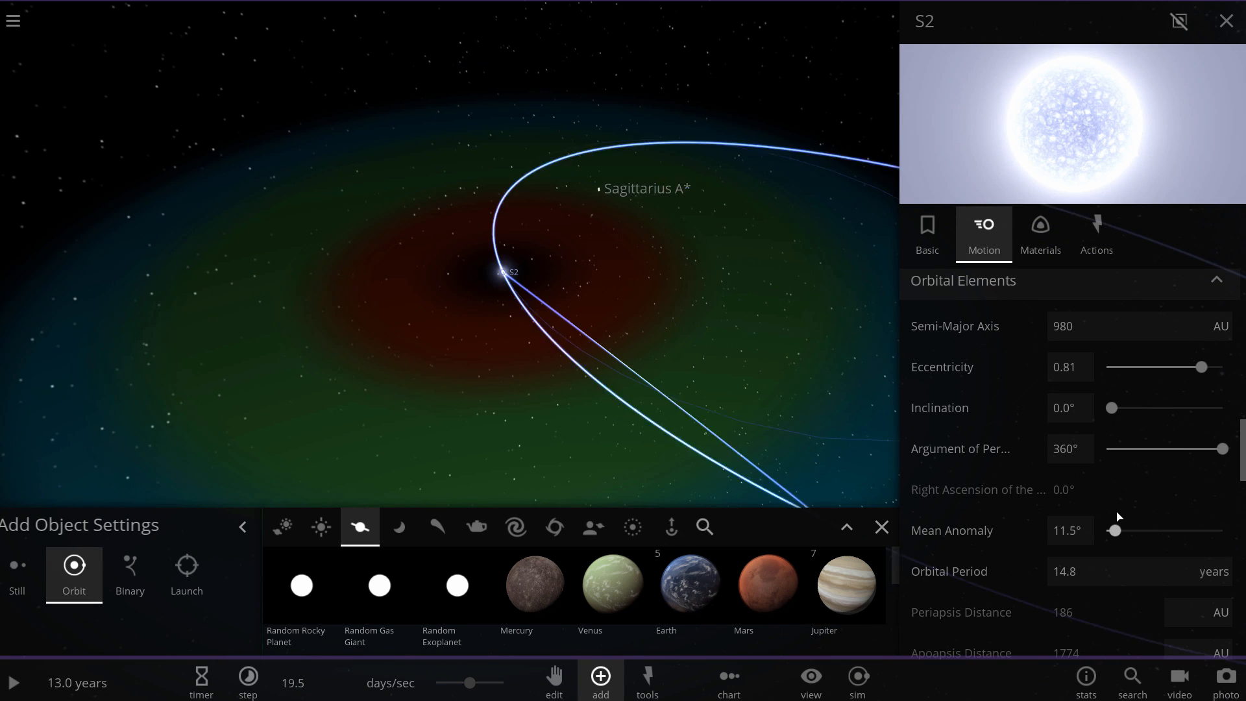
left_click_drag(1117, 531, 1111, 531)
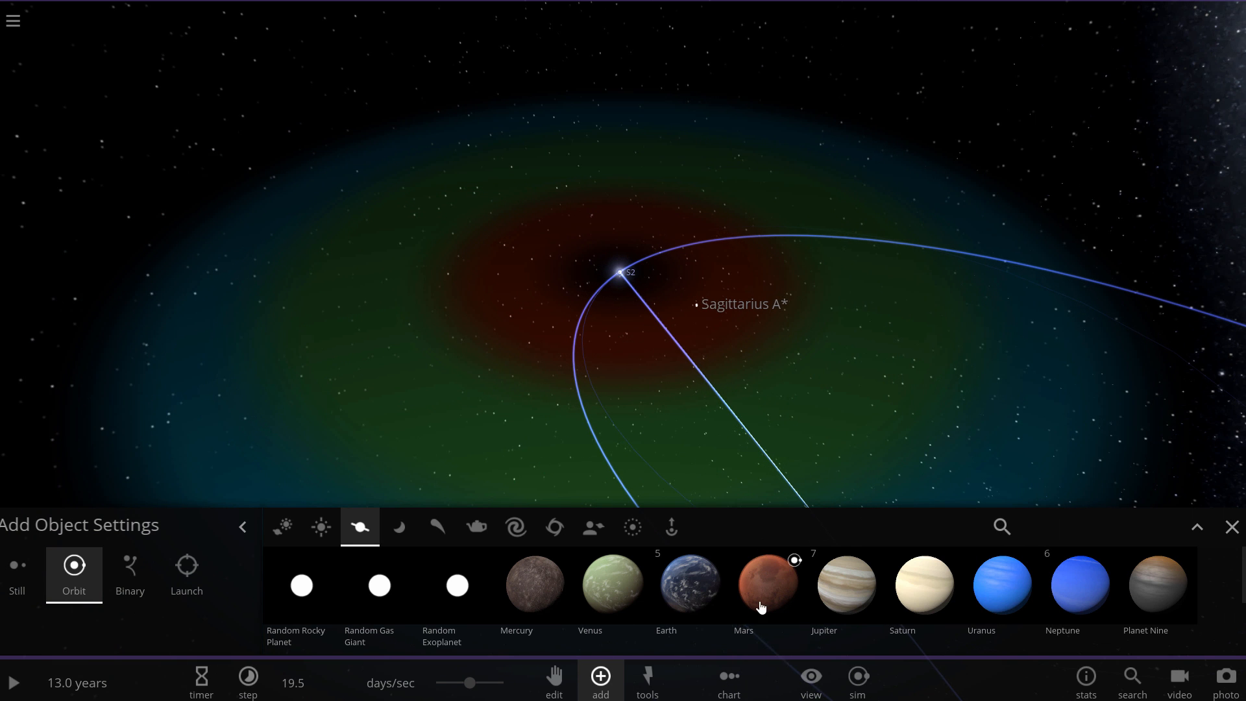
left_click(770, 585)
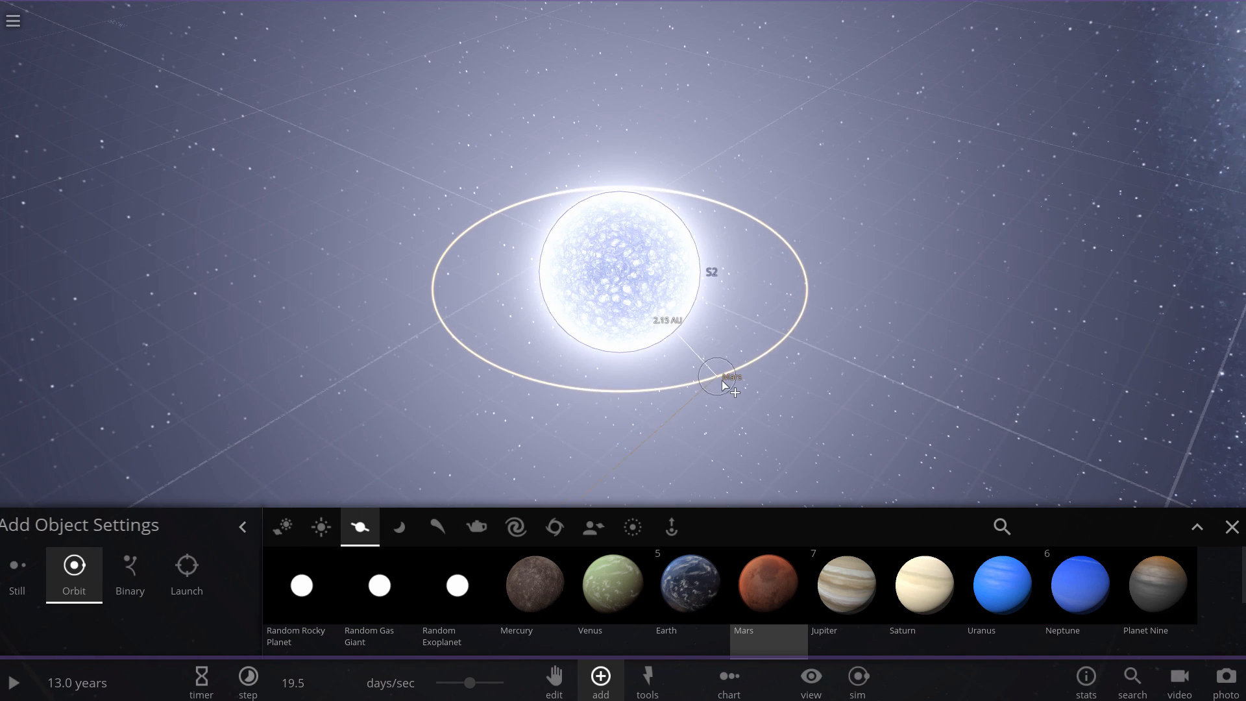
left_click_drag(722, 383, 754, 396)
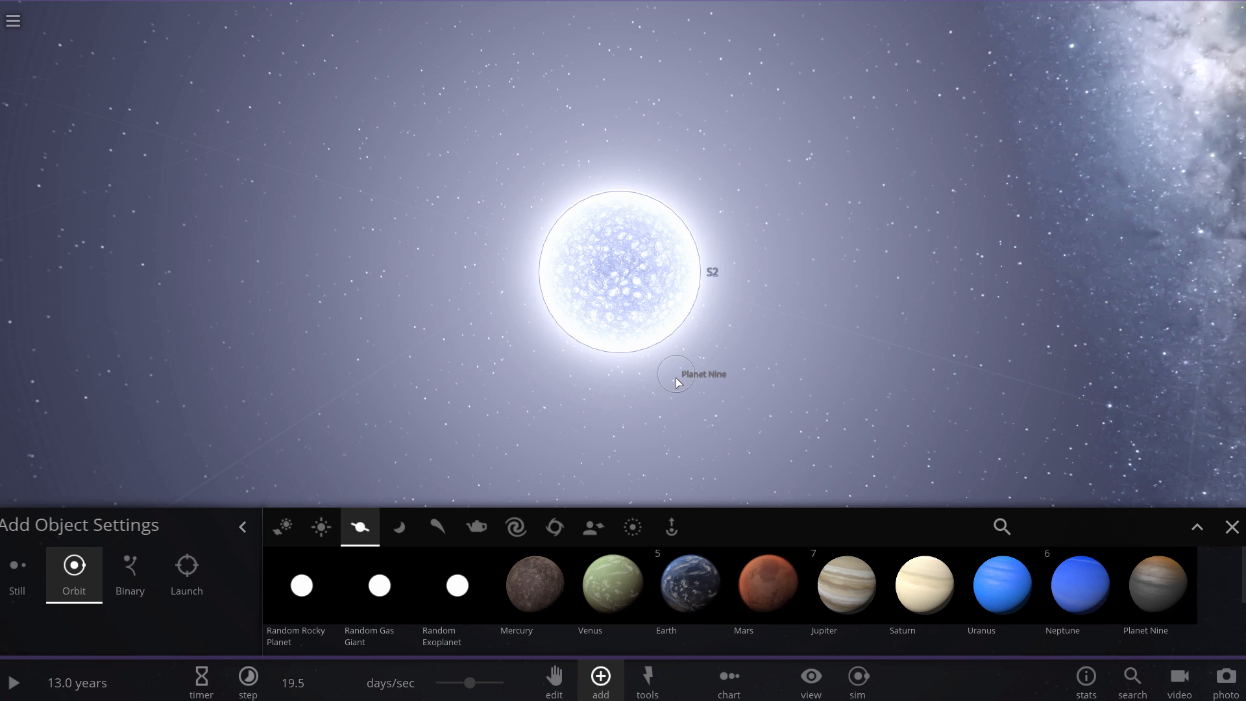
Step: Select Planet Nine and run the simulation at years per second to about 19 years
left_click(675, 380)
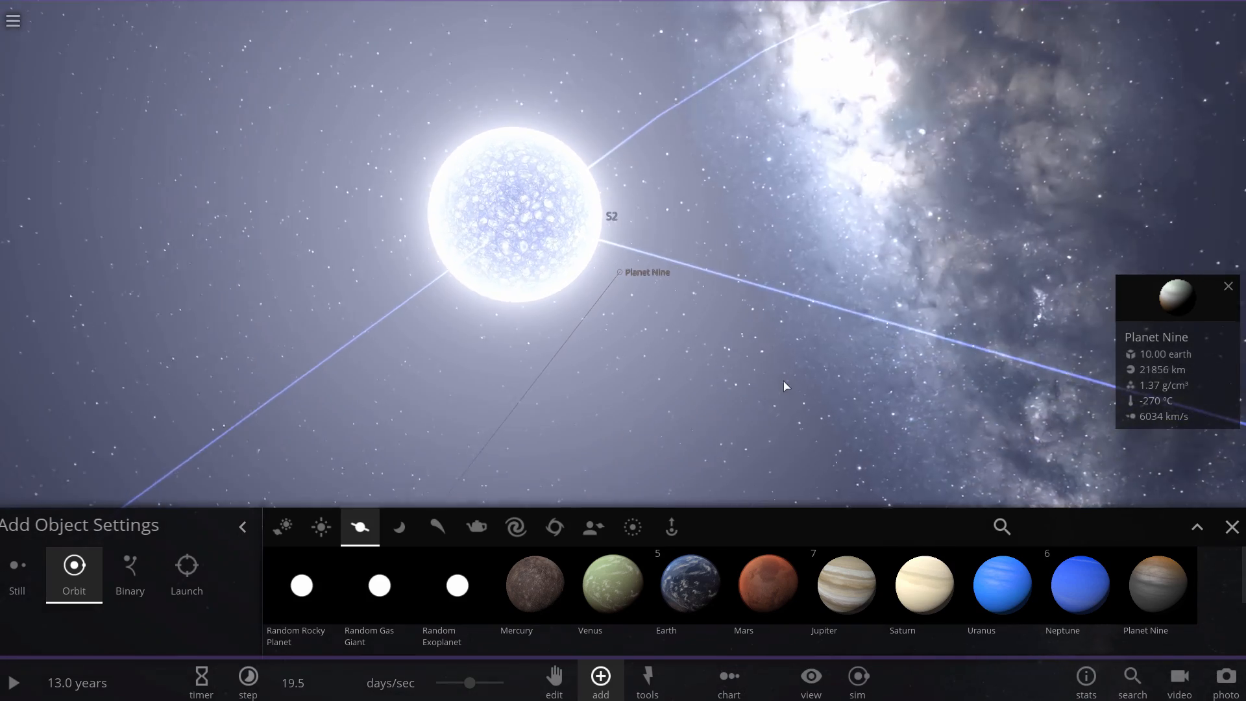
left_click(19, 700)
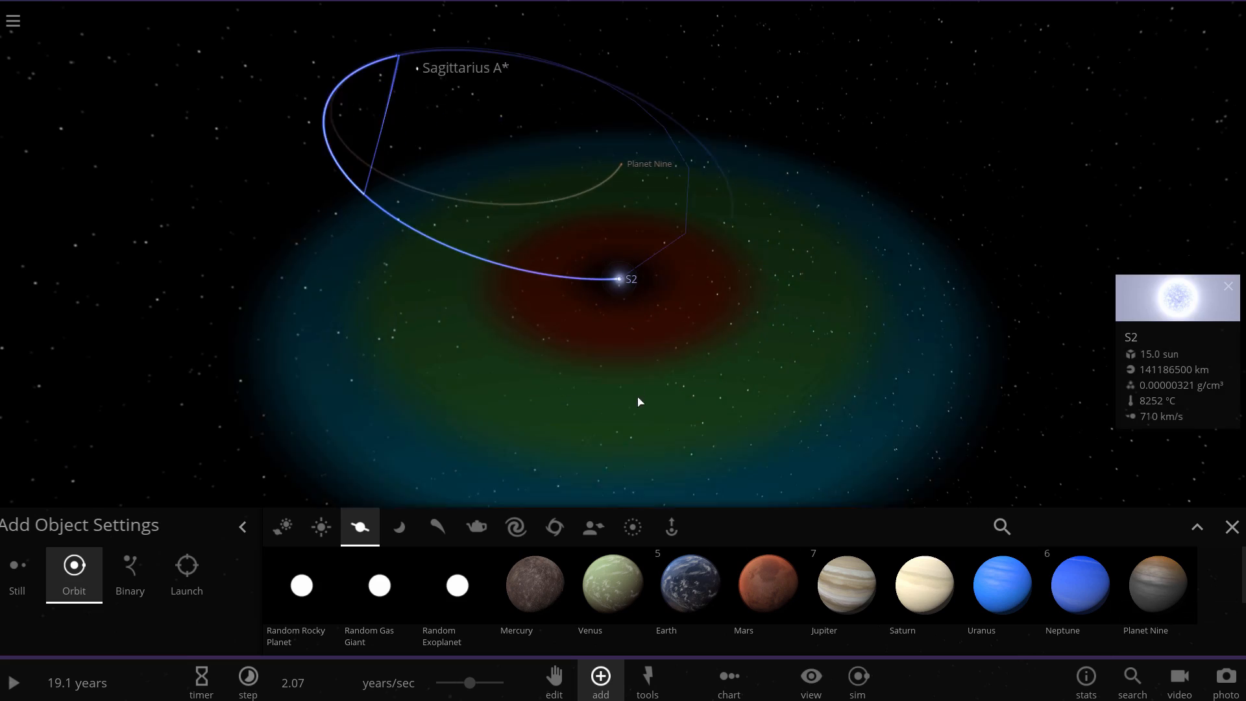
Step: Resume the simulation until about 52 years so Planet Nine settles on its own orbit
left_click(690, 586)
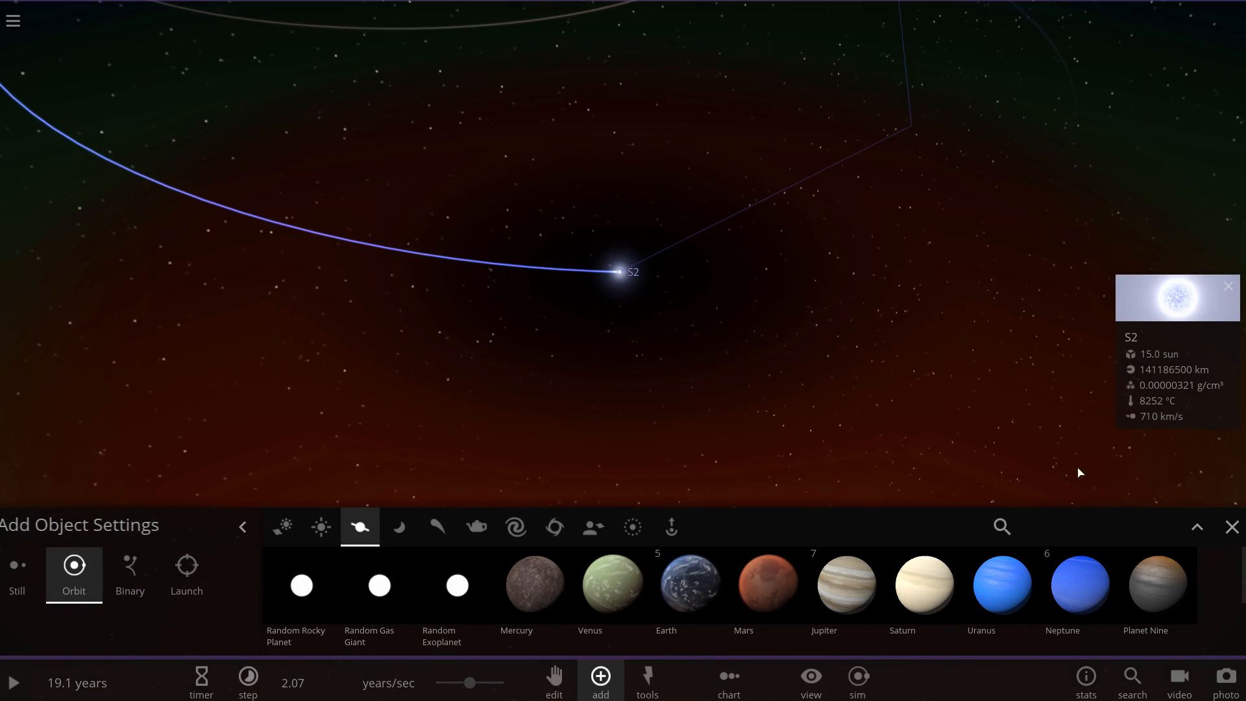
left_click(1232, 526)
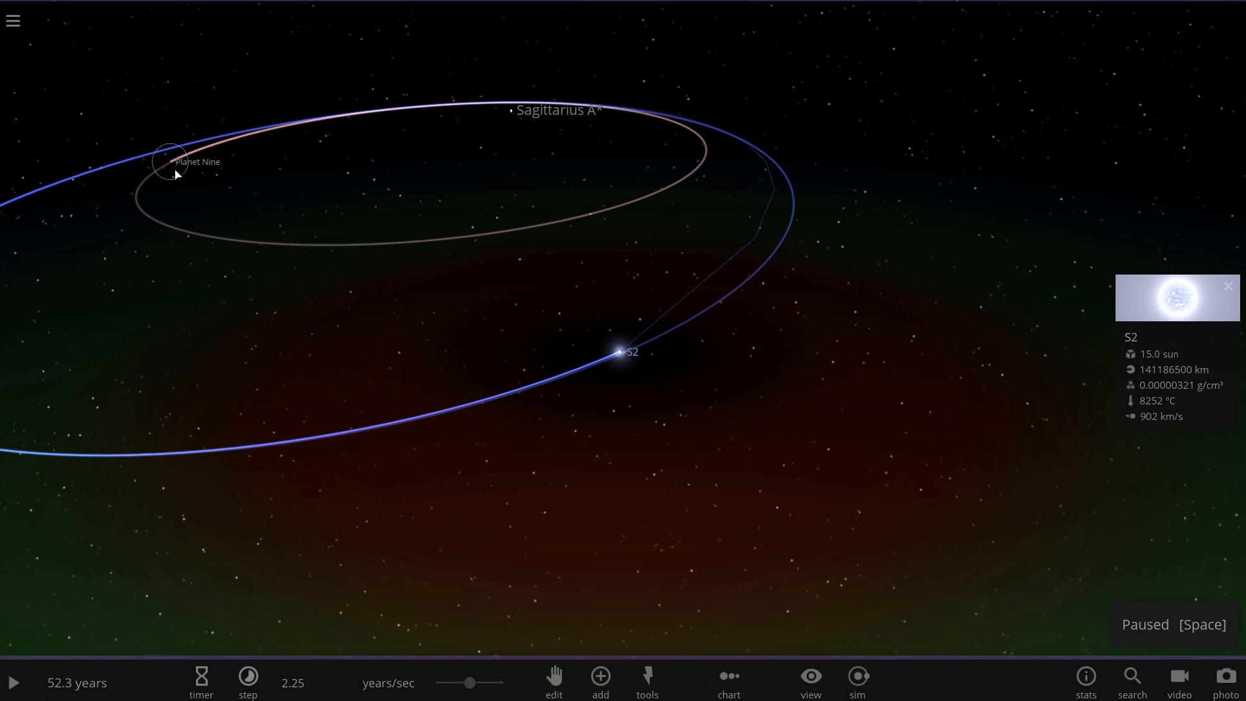
Step: Resume the simulation and place another planet in orbit around Sagittarius A*
left_click(170, 162)
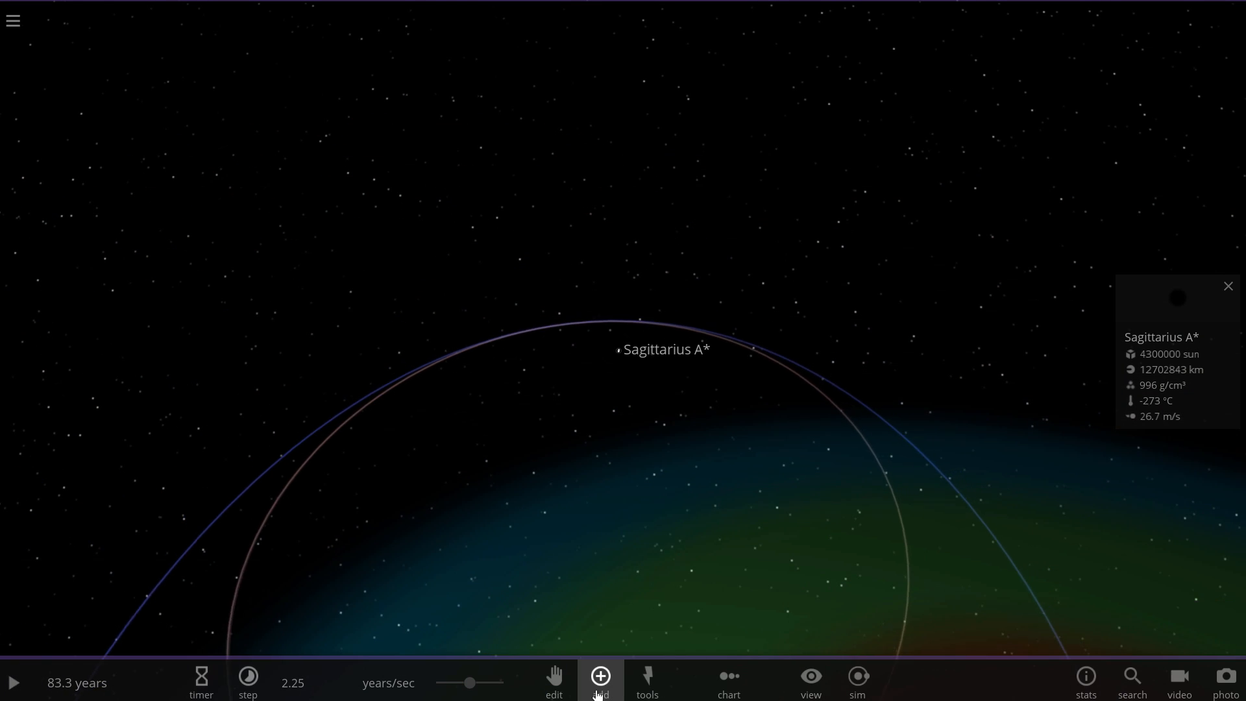
left_click(601, 676)
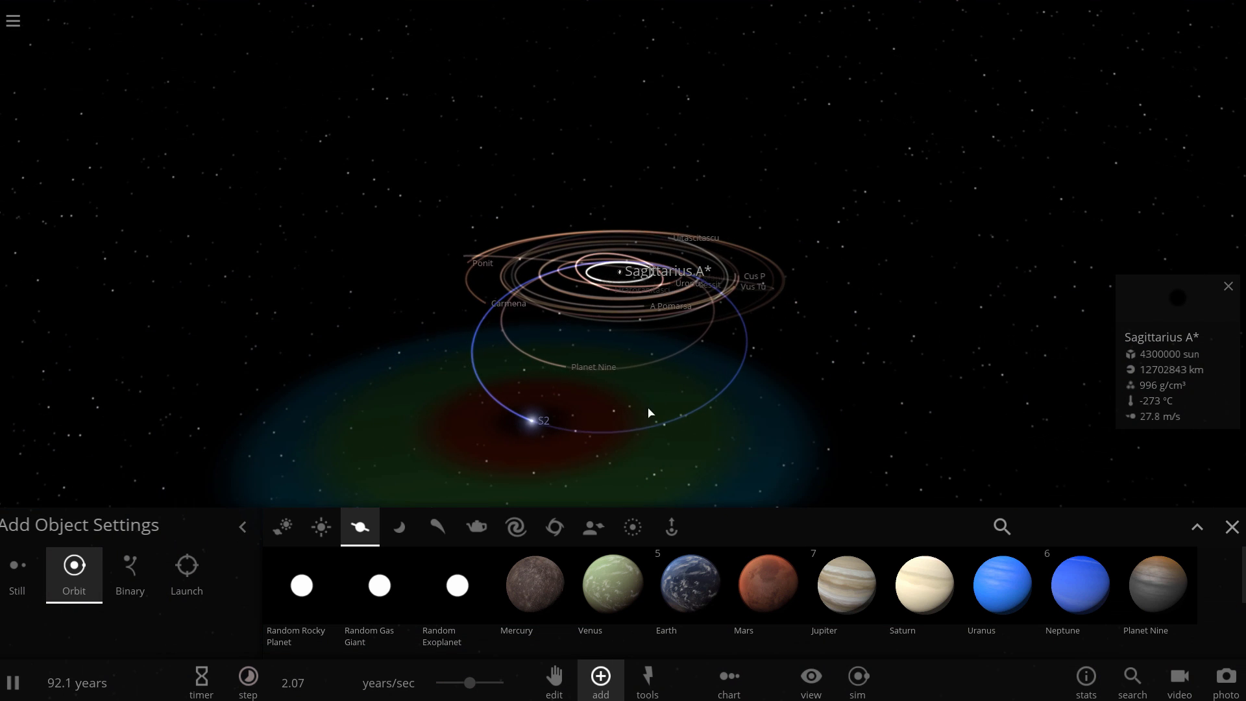
left_click(533, 420)
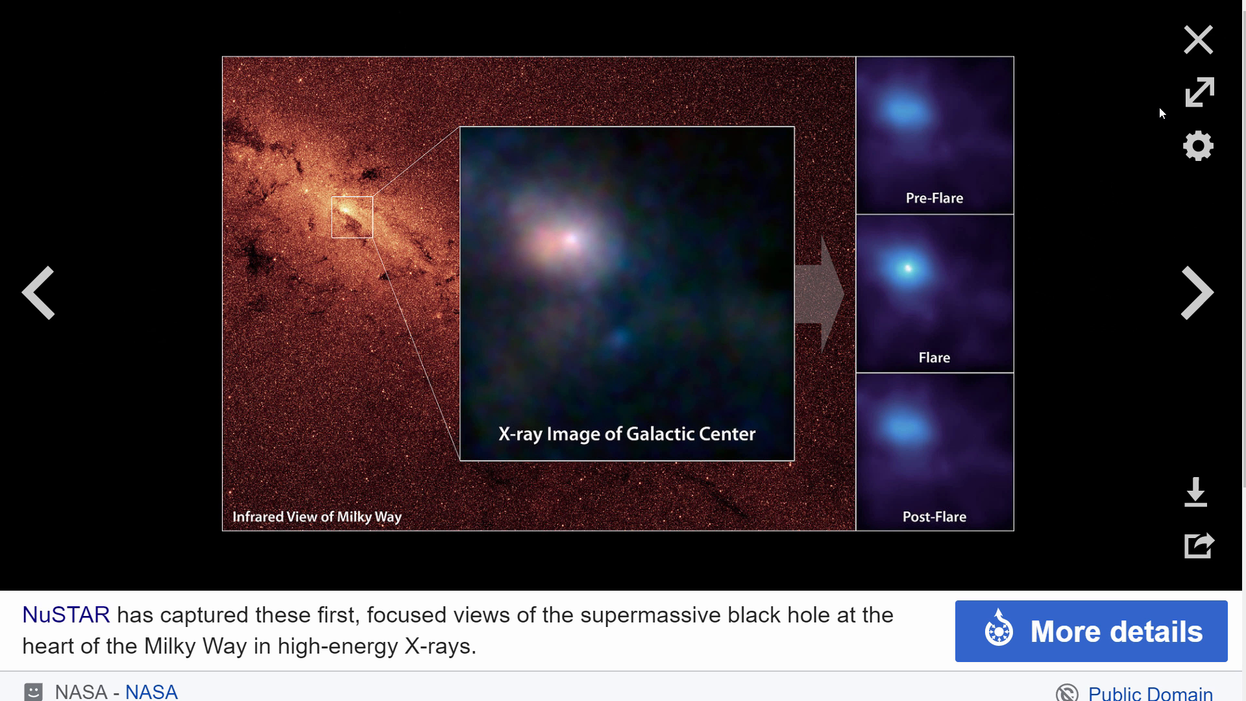
mouse_move(1166, 141)
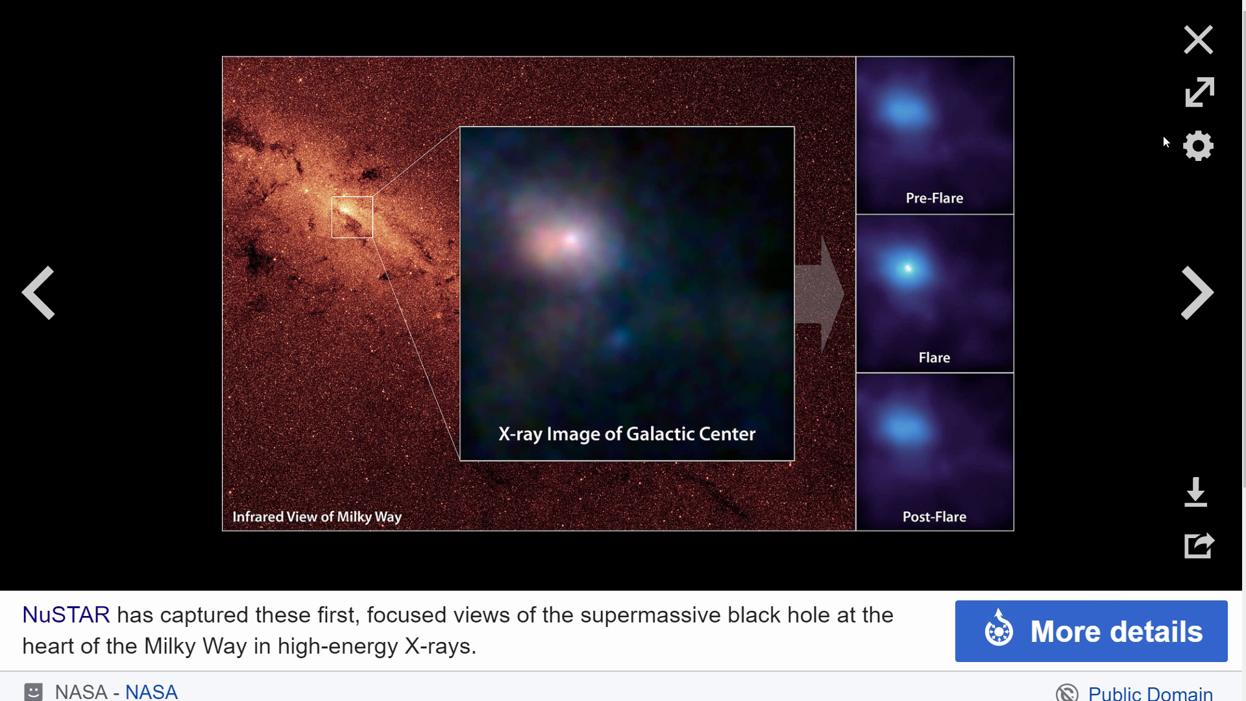
mouse_move(1093, 106)
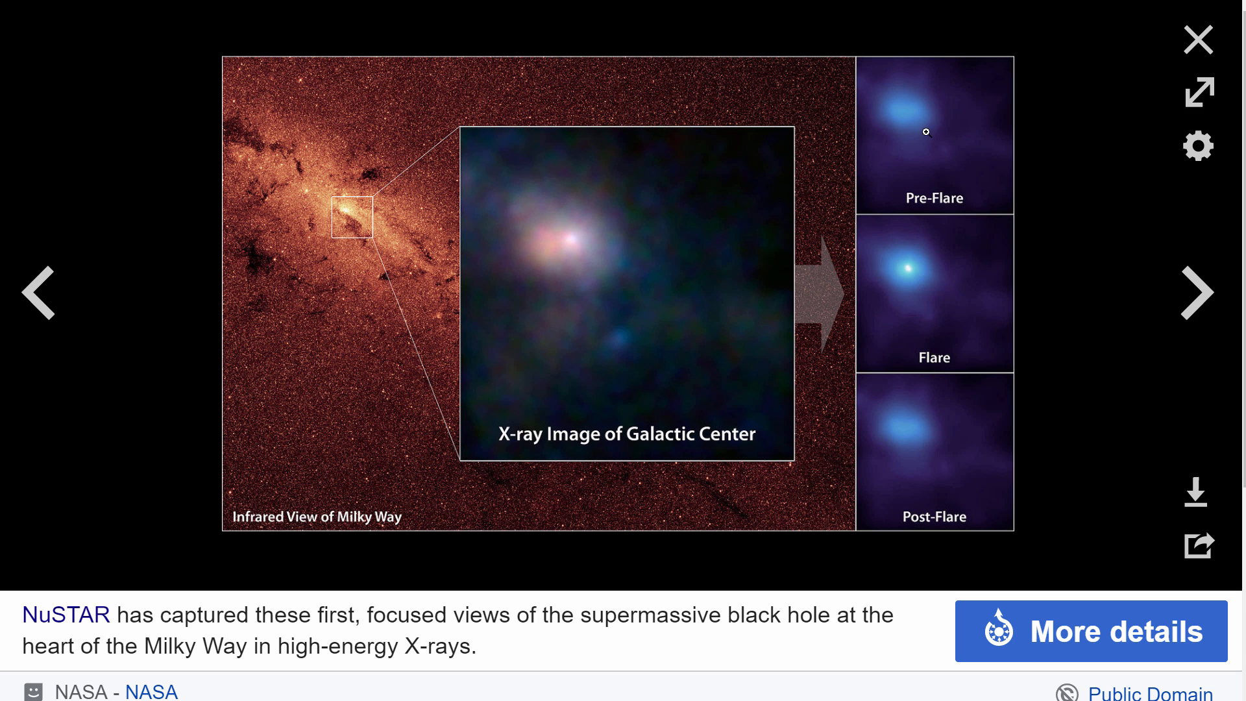
mouse_move(878, 267)
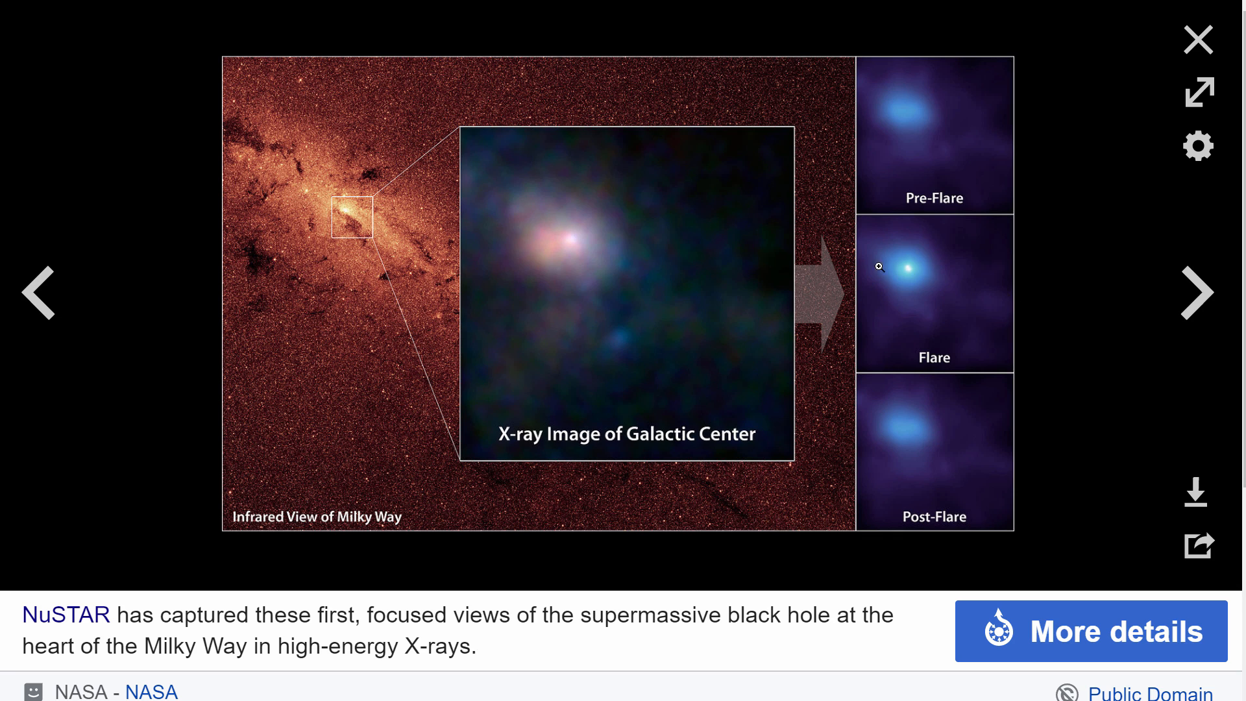
mouse_move(1021, 318)
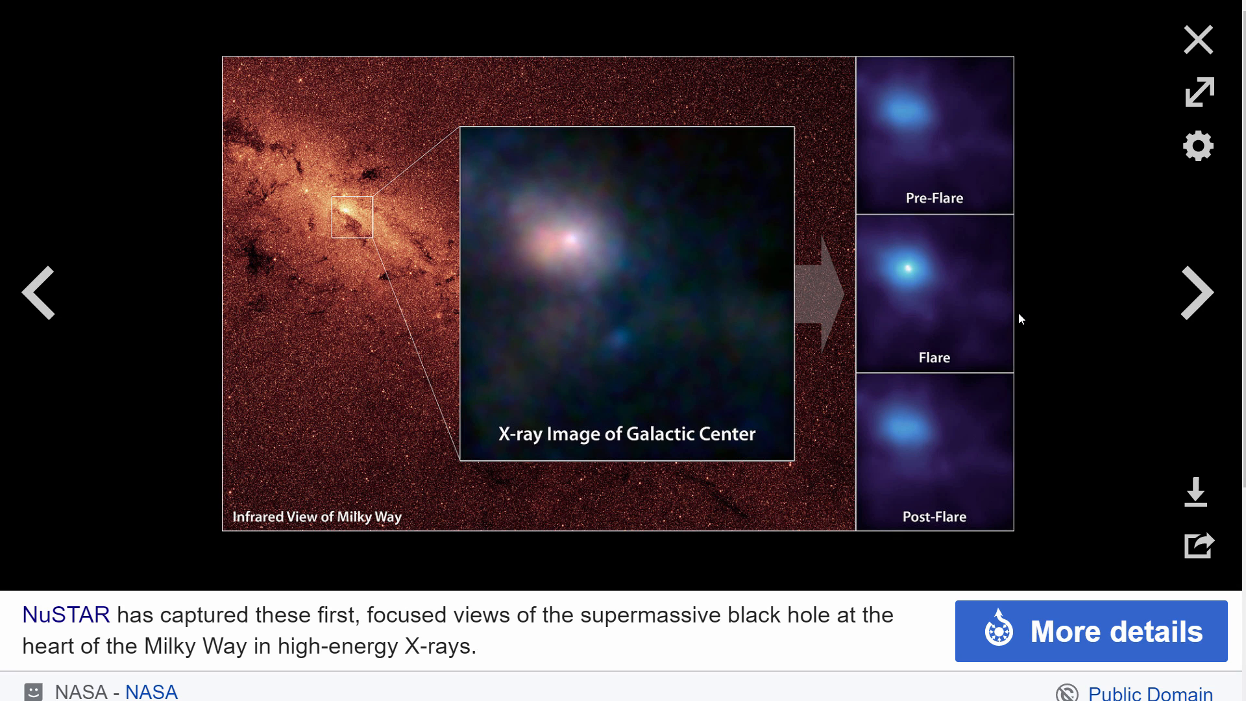
mouse_move(1082, 316)
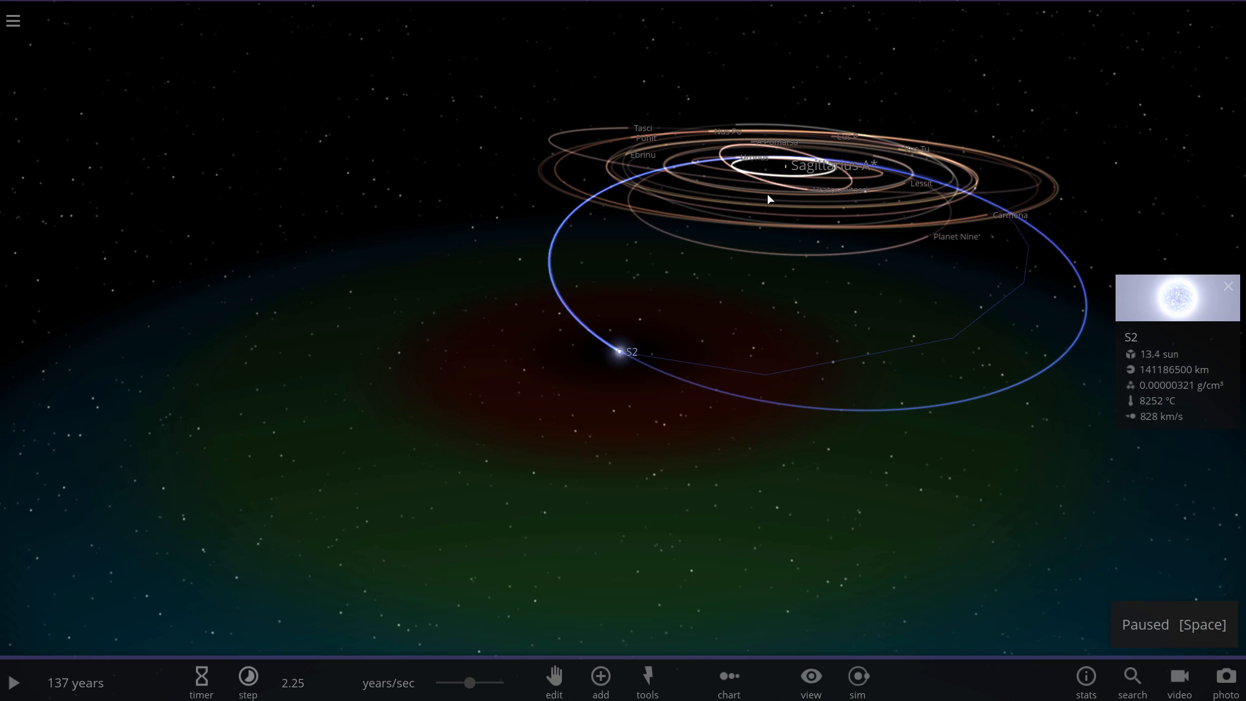
Step: Unpause the simulation and close the camera in on S2
left_click(18, 681)
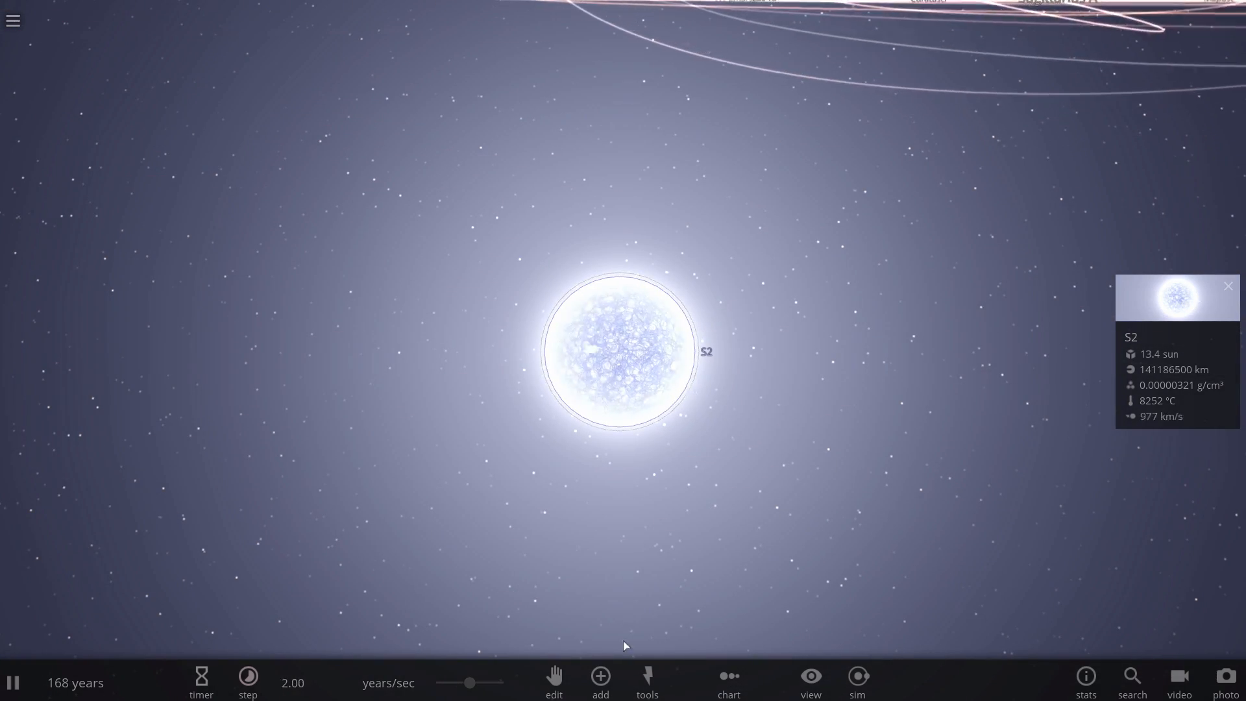
Step: Add a Jupiter beside S2 and slow time to days per second
left_click(601, 676)
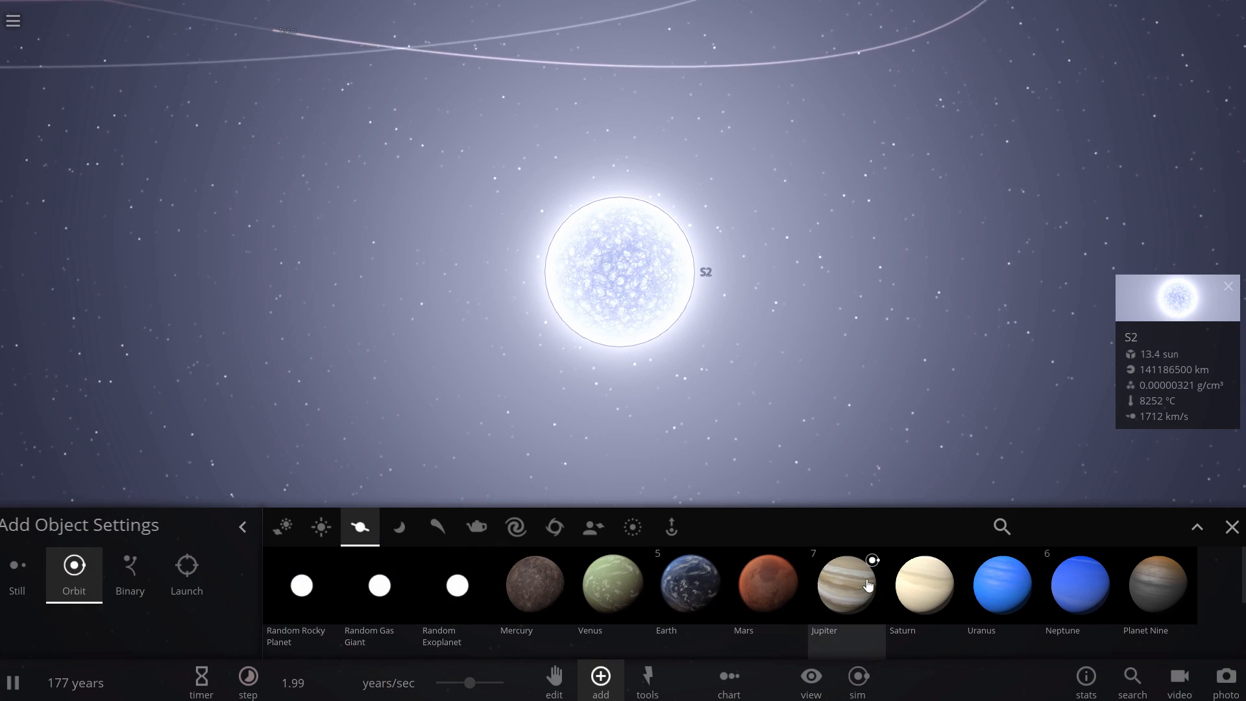
left_click(846, 585)
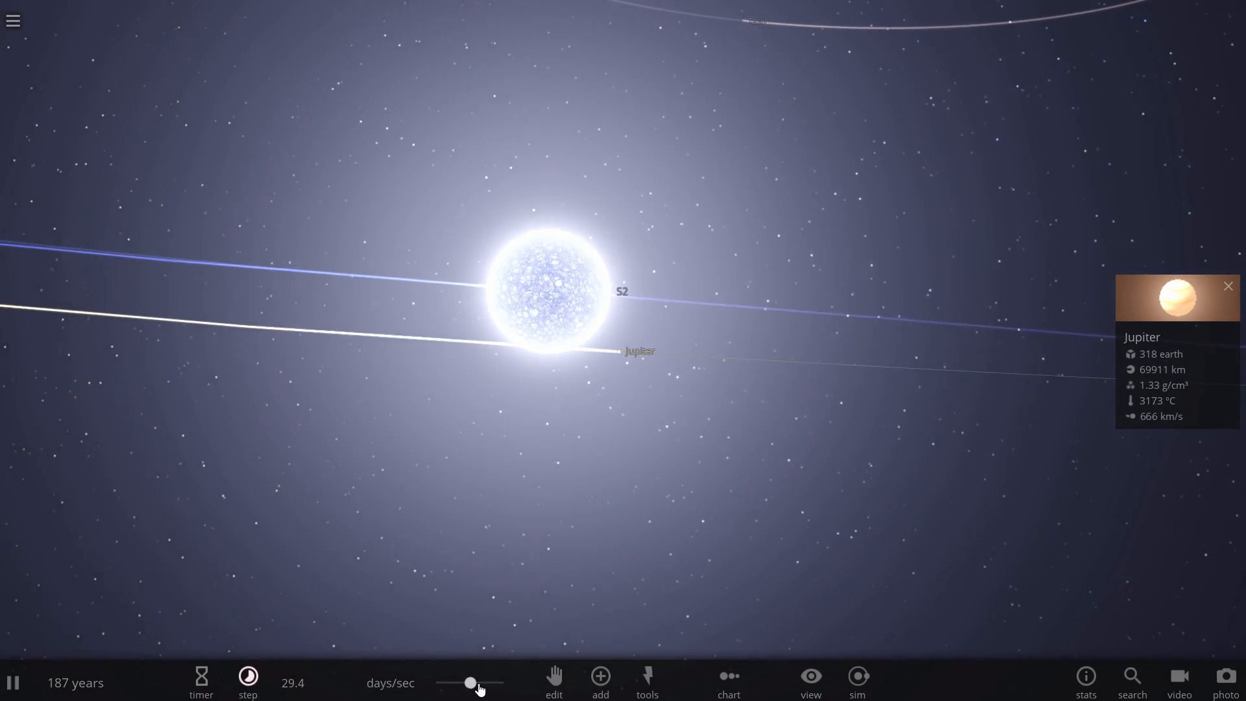
left_click_drag(471, 683, 467, 683)
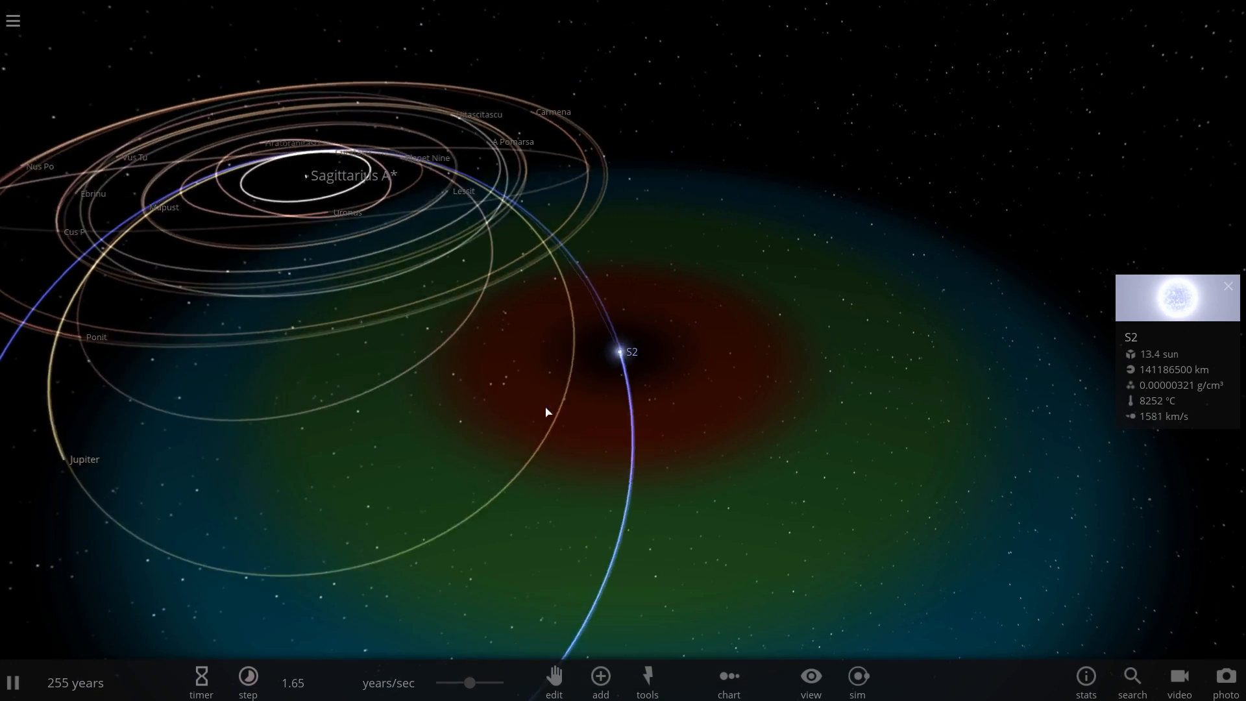
Step: Swing the view out to show all orbits as Jupiter settles around Sagittarius A*
left_click_drag(547, 412, 786, 230)
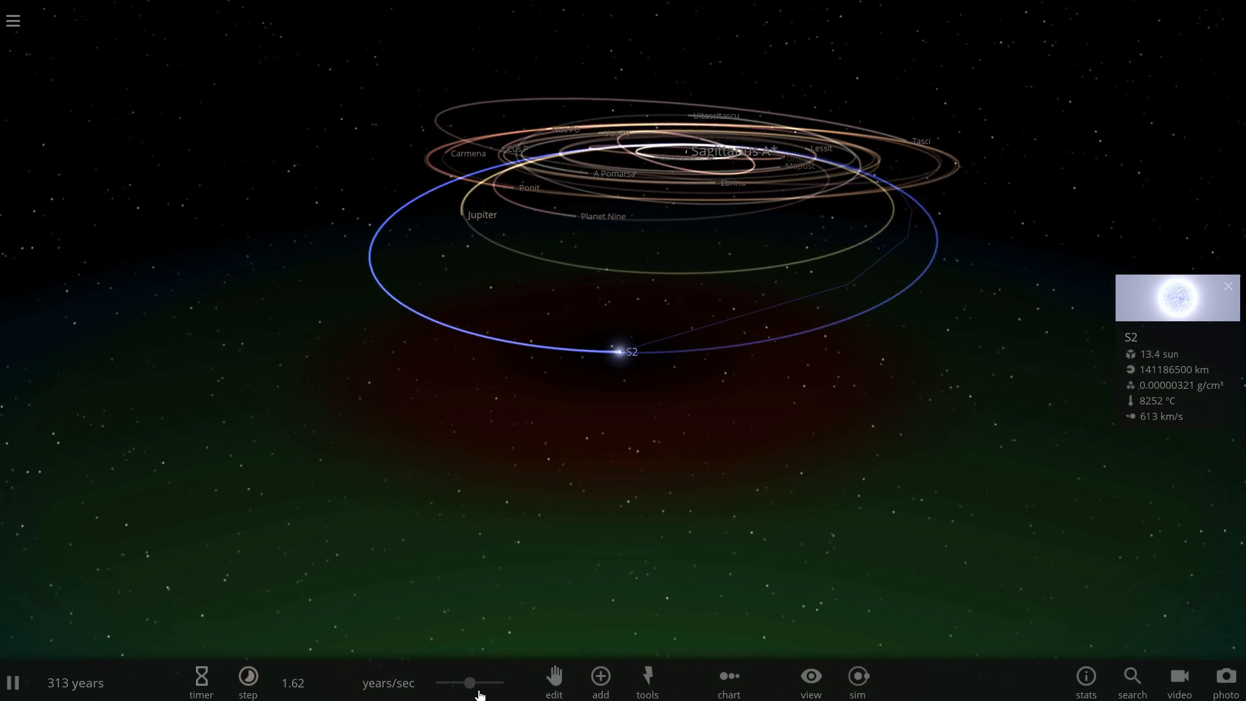
Step: Focus Sagittarius A*, trigger S2's supernova and slow time to hours per second
left_click(248, 679)
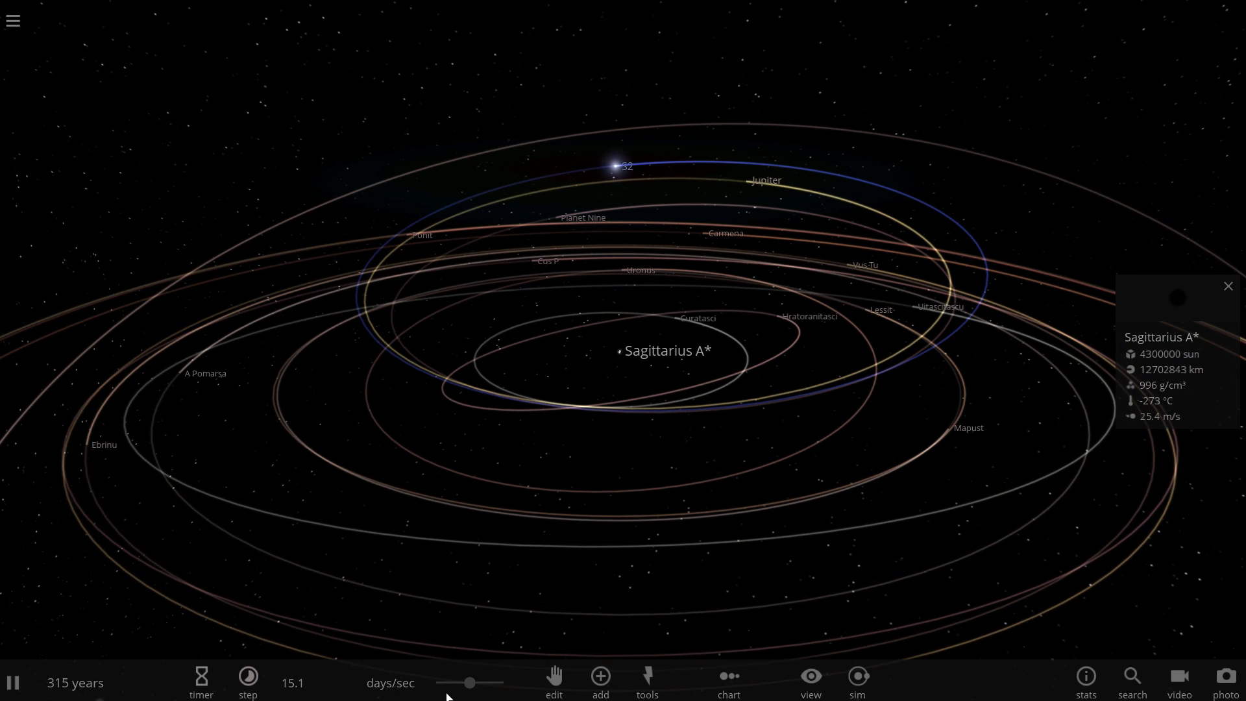
left_click(248, 683)
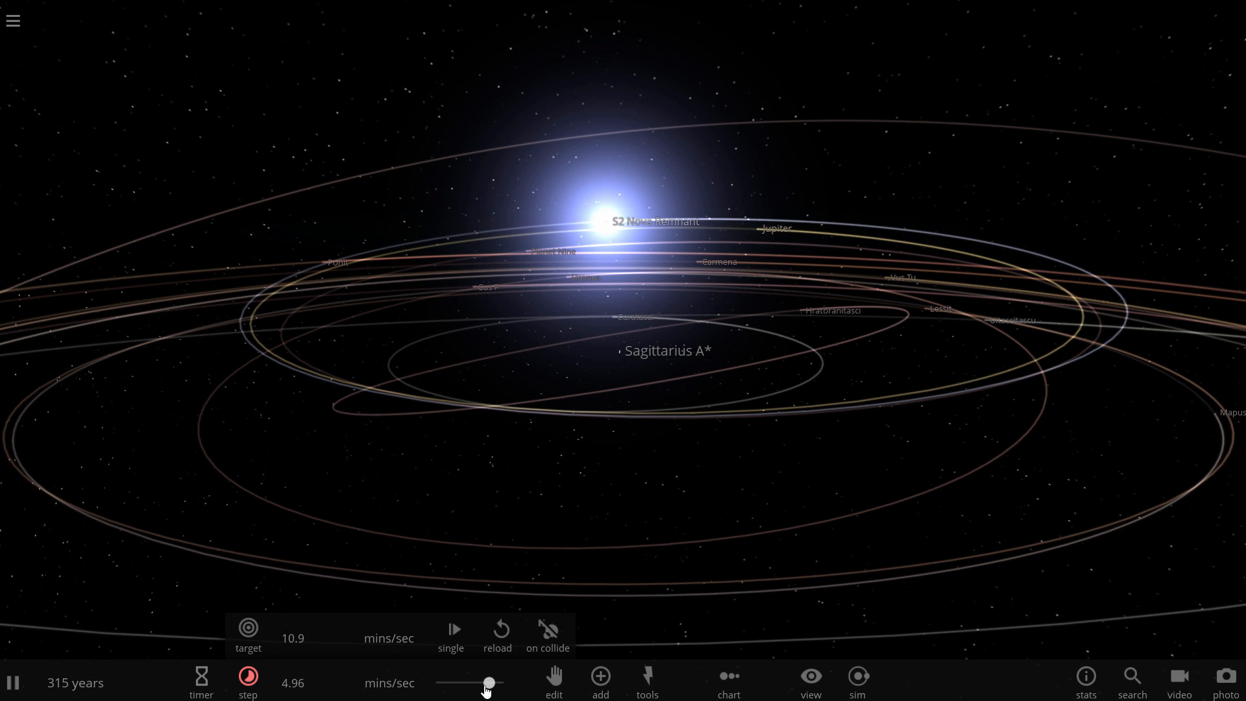
left_click_drag(490, 683, 481, 683)
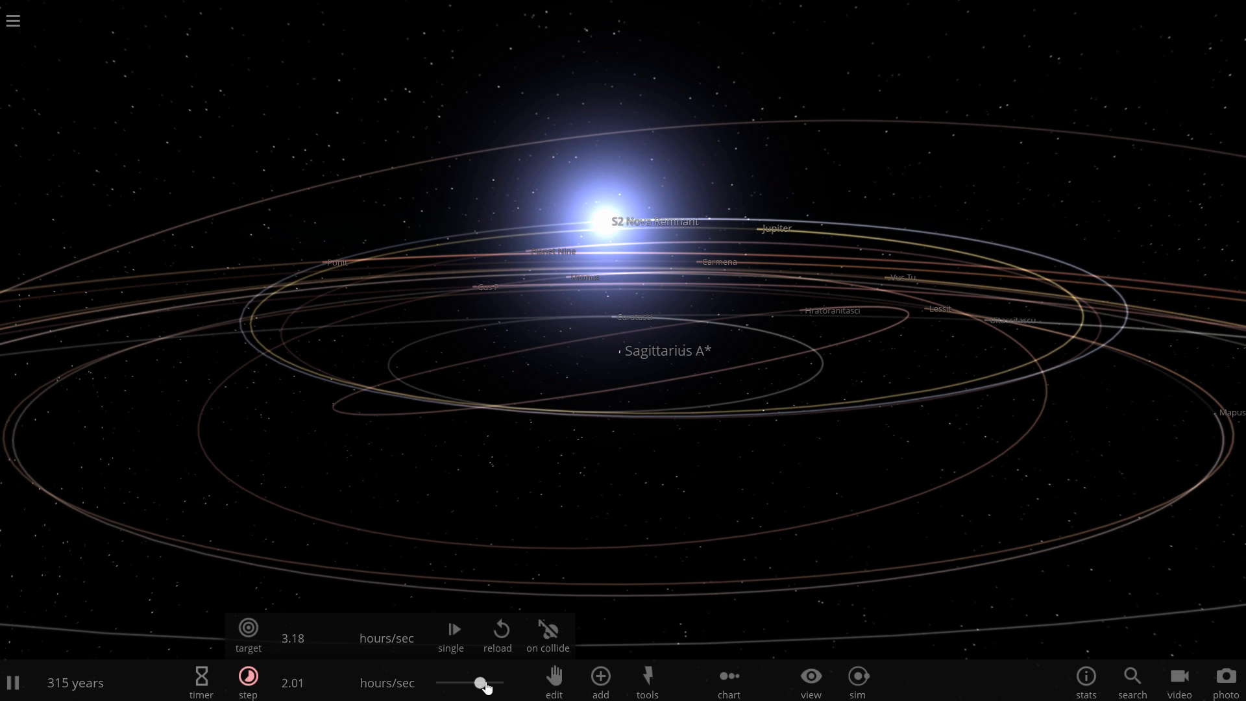